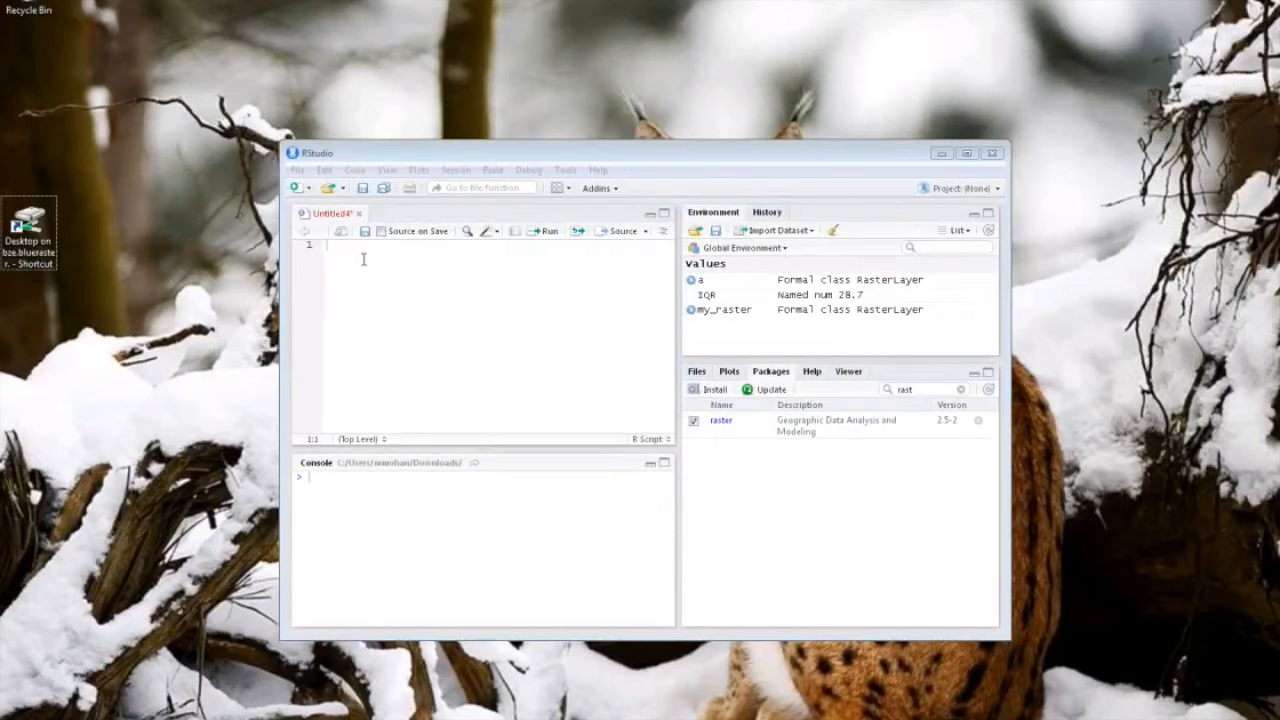
Write and run install.packages('sp'), declining the restart prompt.
{"action": "type", "text": "ins"}
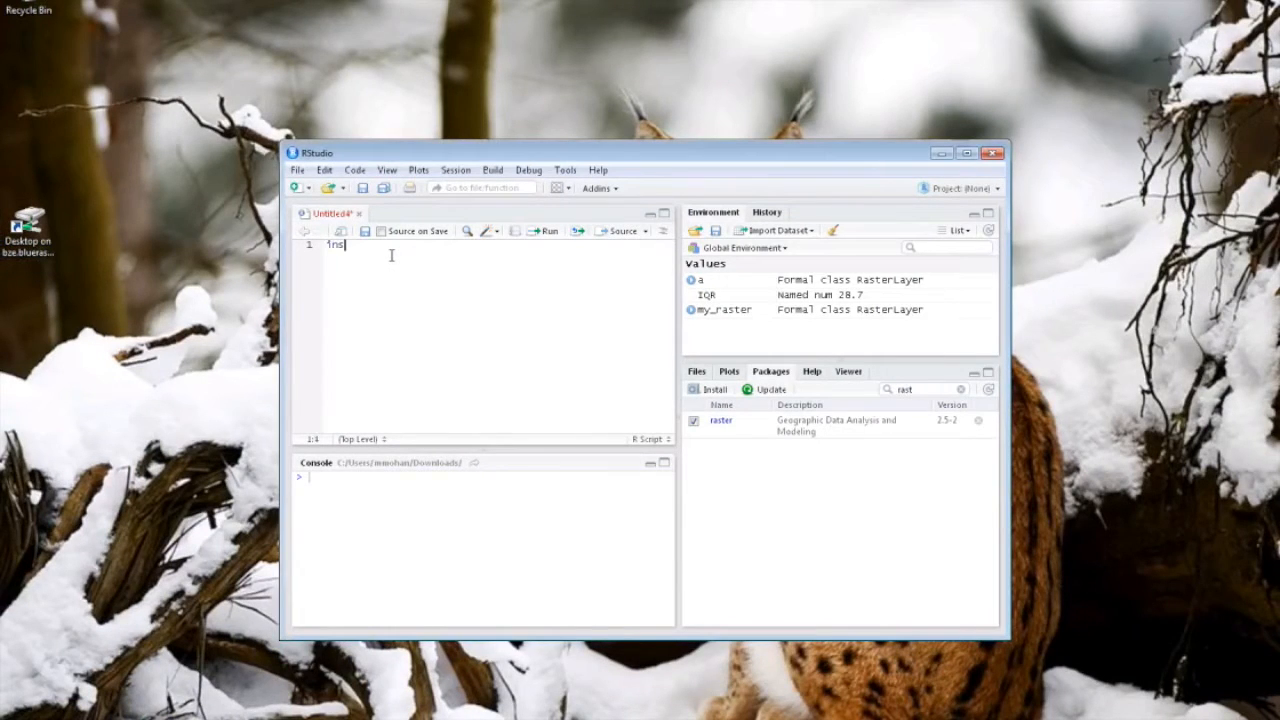
{"action": "type", "text": "install.packages"}
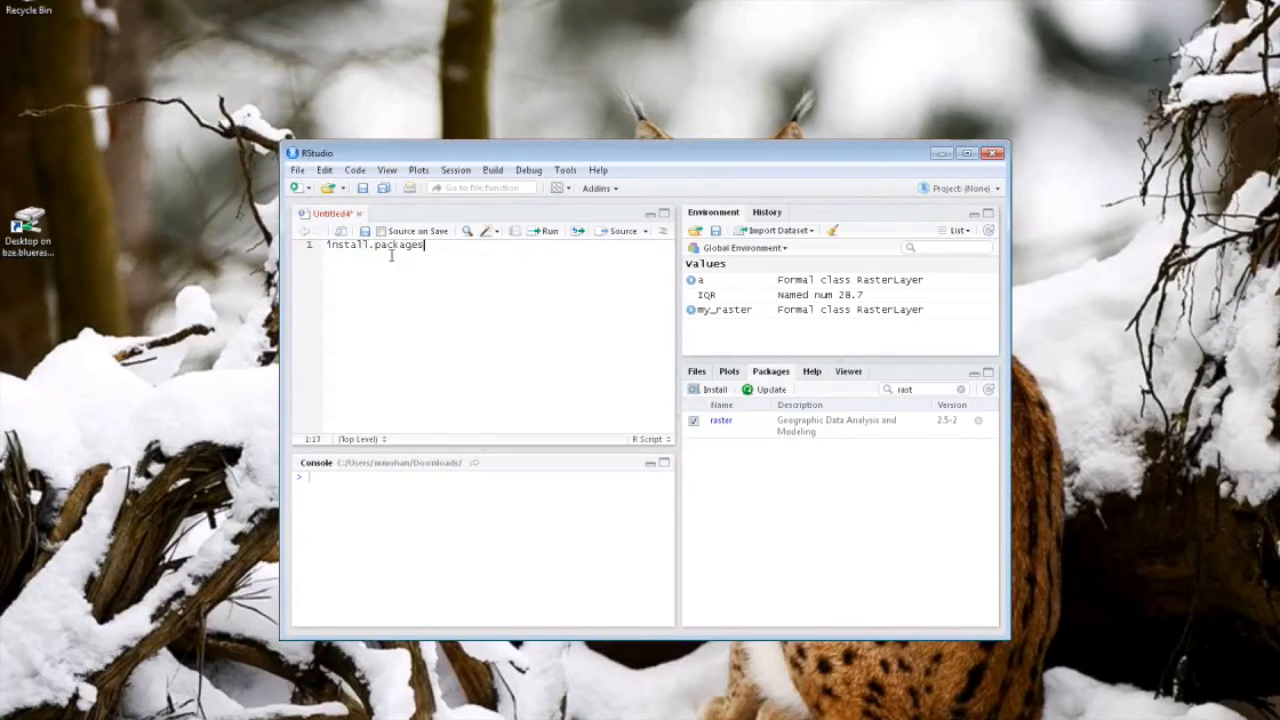
{"action": "type", "text": "('sp"}
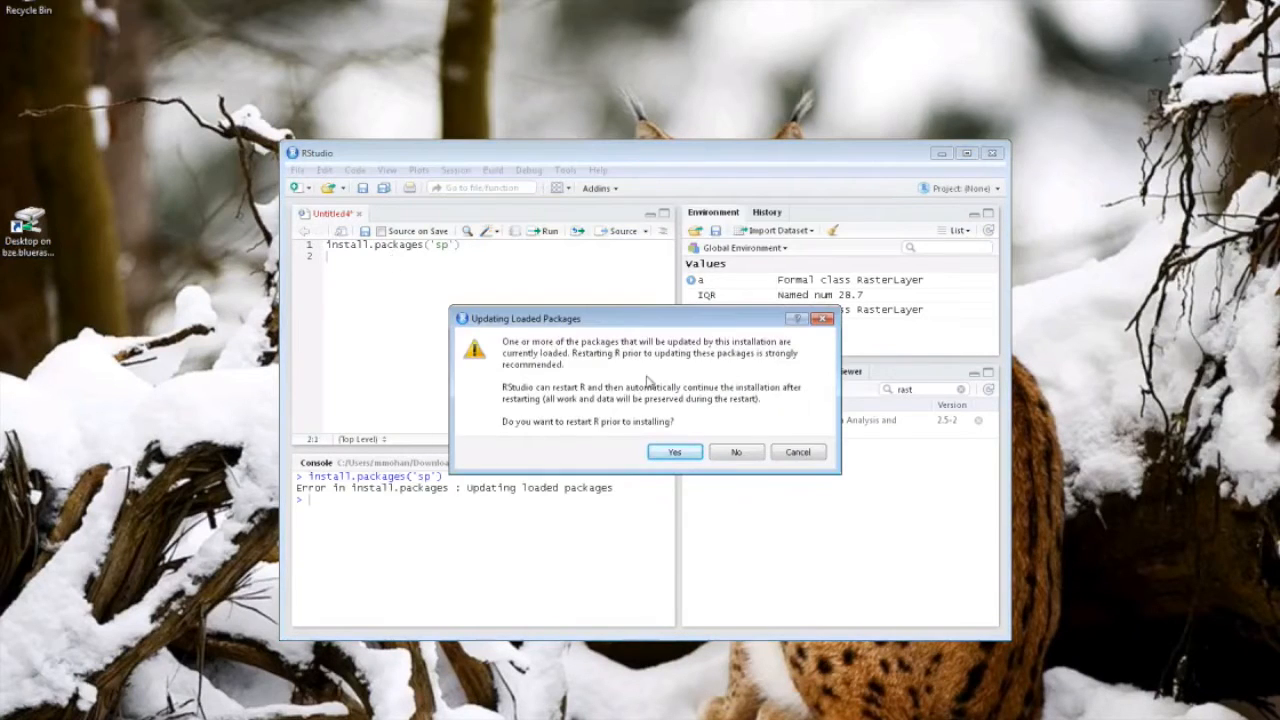
{"action": "left_click", "coordinate": [736, 452]}
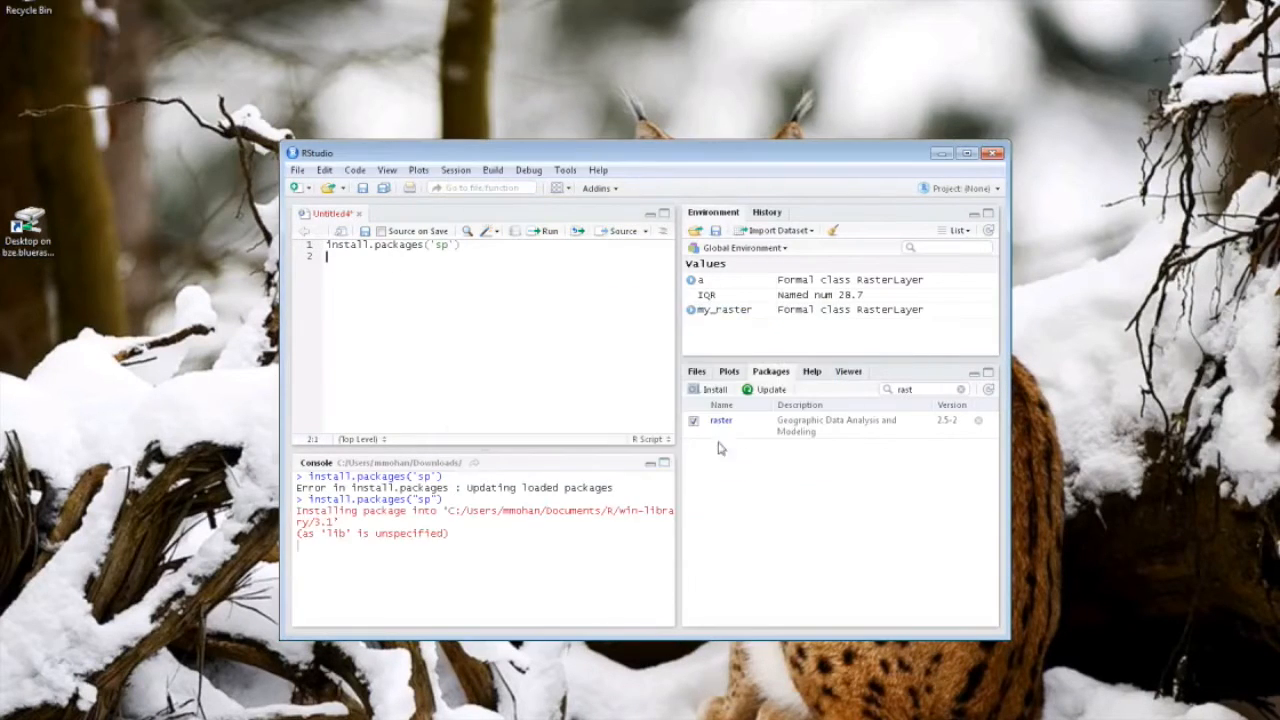
Write and run install.packages("raster") for the raster package.
{"action": "type", "text": "install.packages('"}
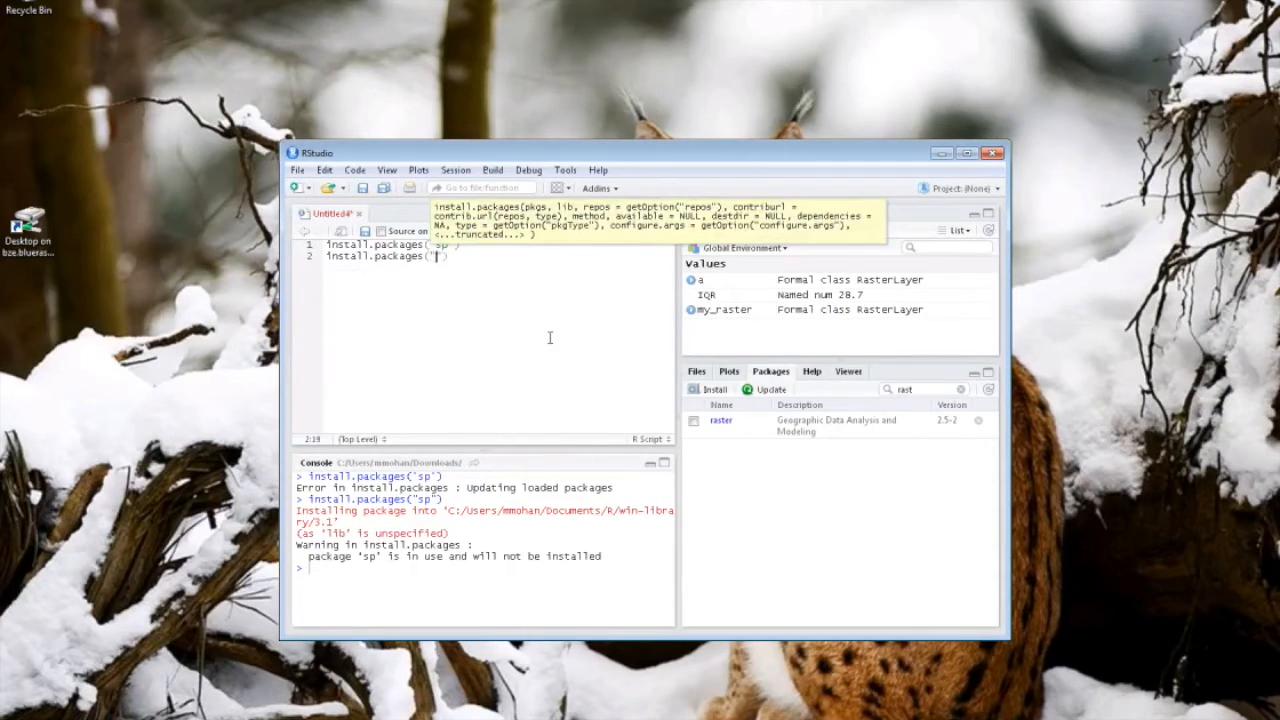
{"action": "type", "text": "raster"}
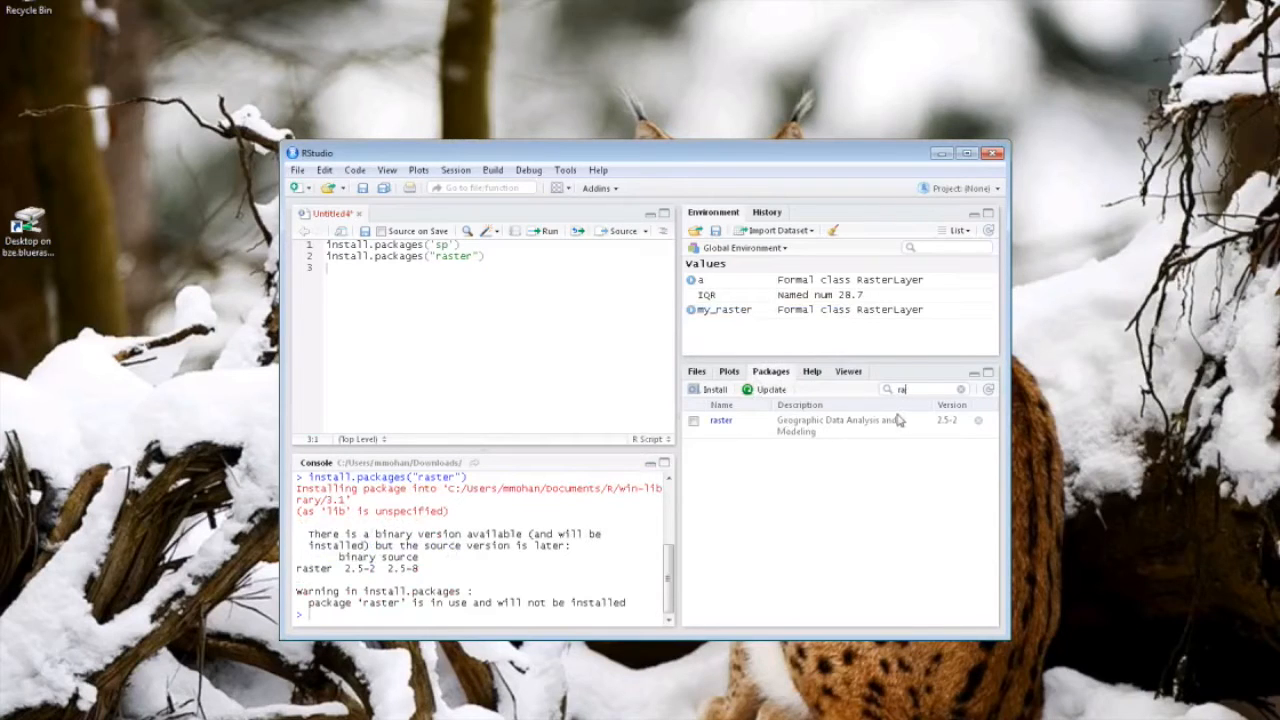
{"action": "type", "text": "sp"}
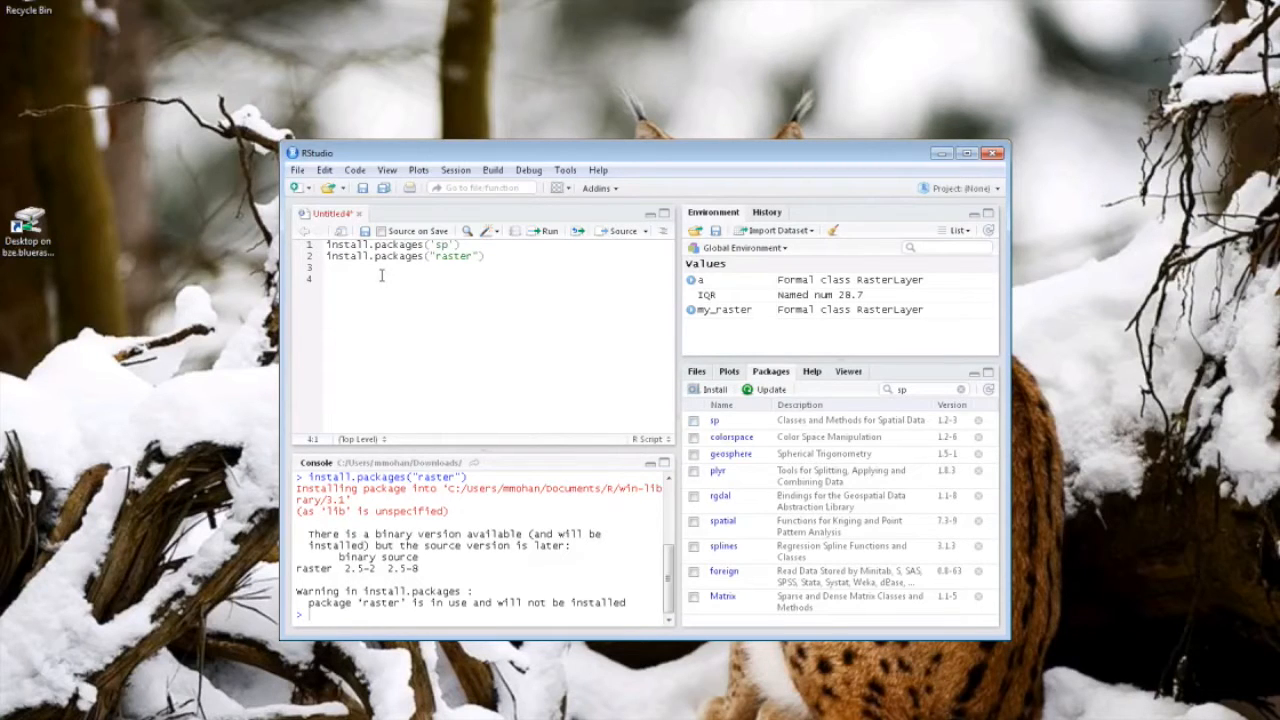
Add and run library(sp) and library(raster) to load both packages.
{"action": "type", "text": "library"}
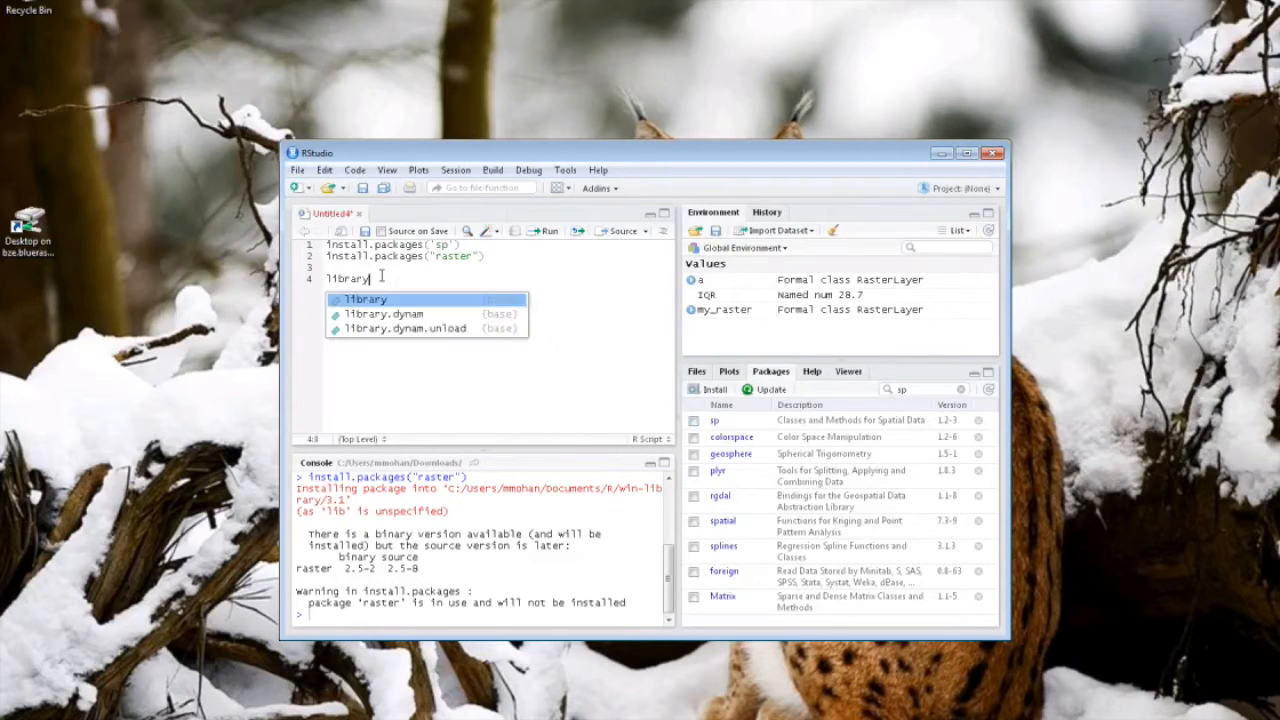
{"action": "type", "text": "(sp"}
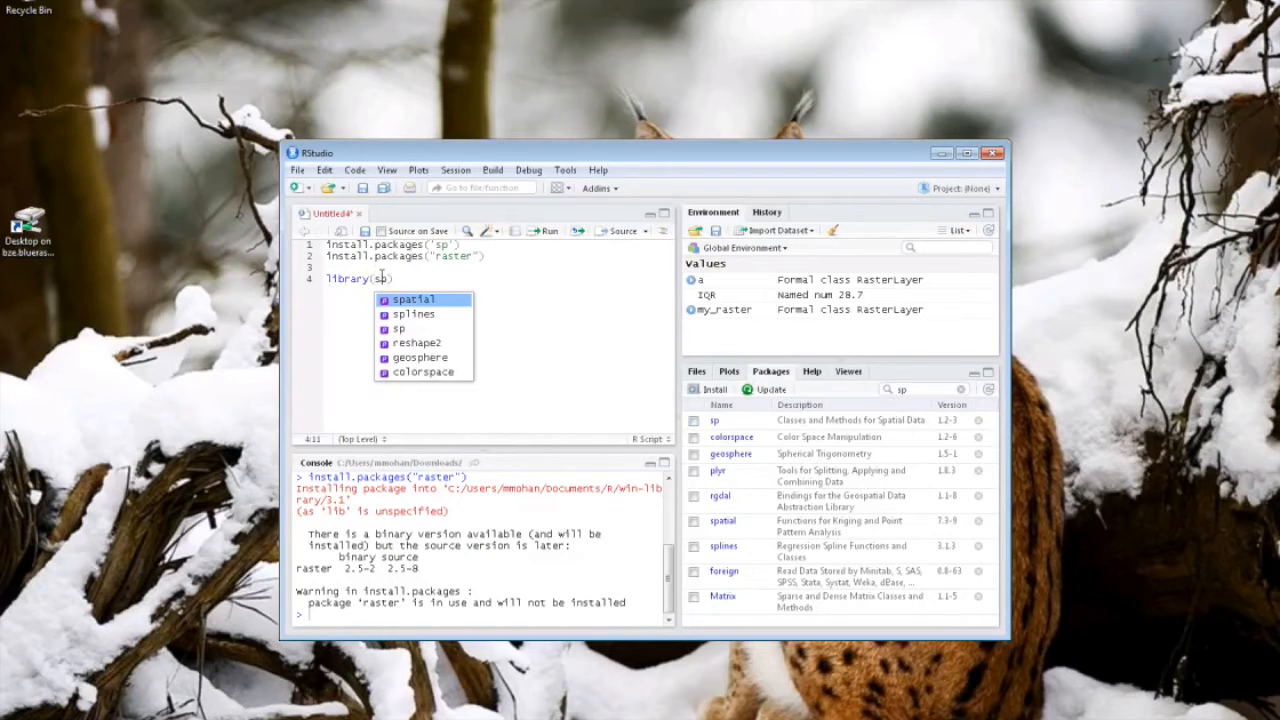
{"action": "key", "text": "Return"}
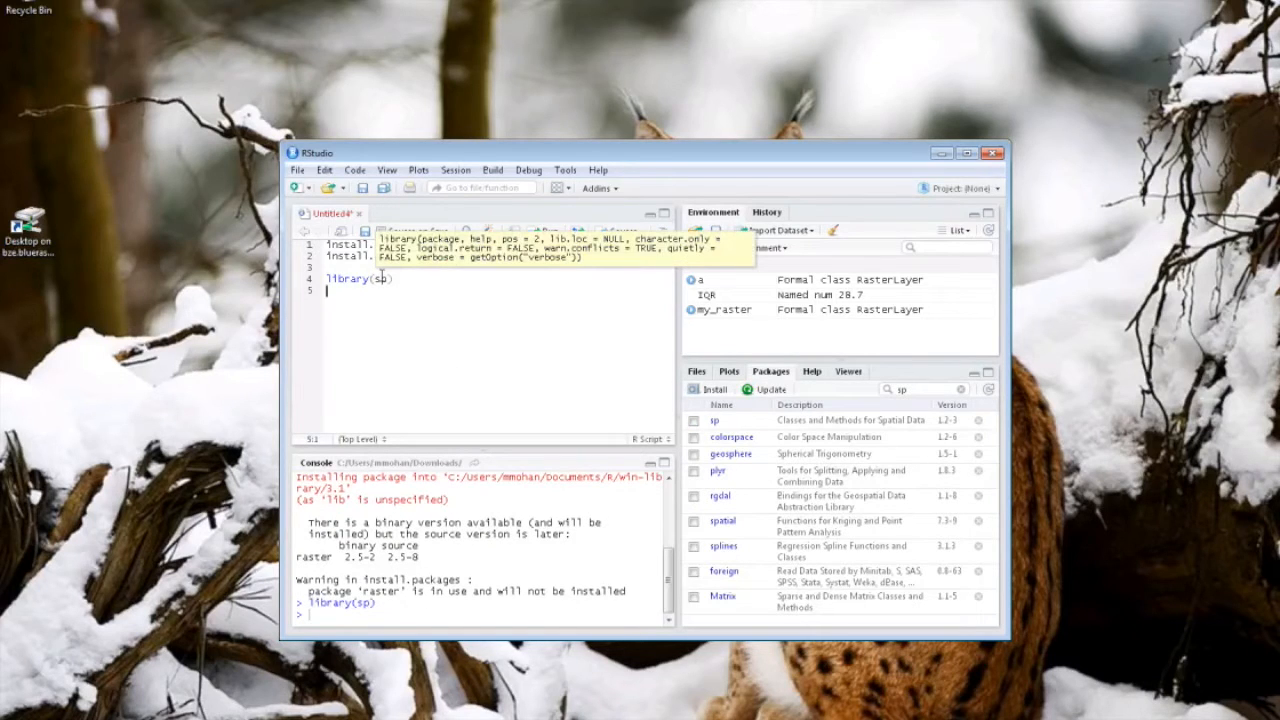
{"action": "type", "text": "library"}
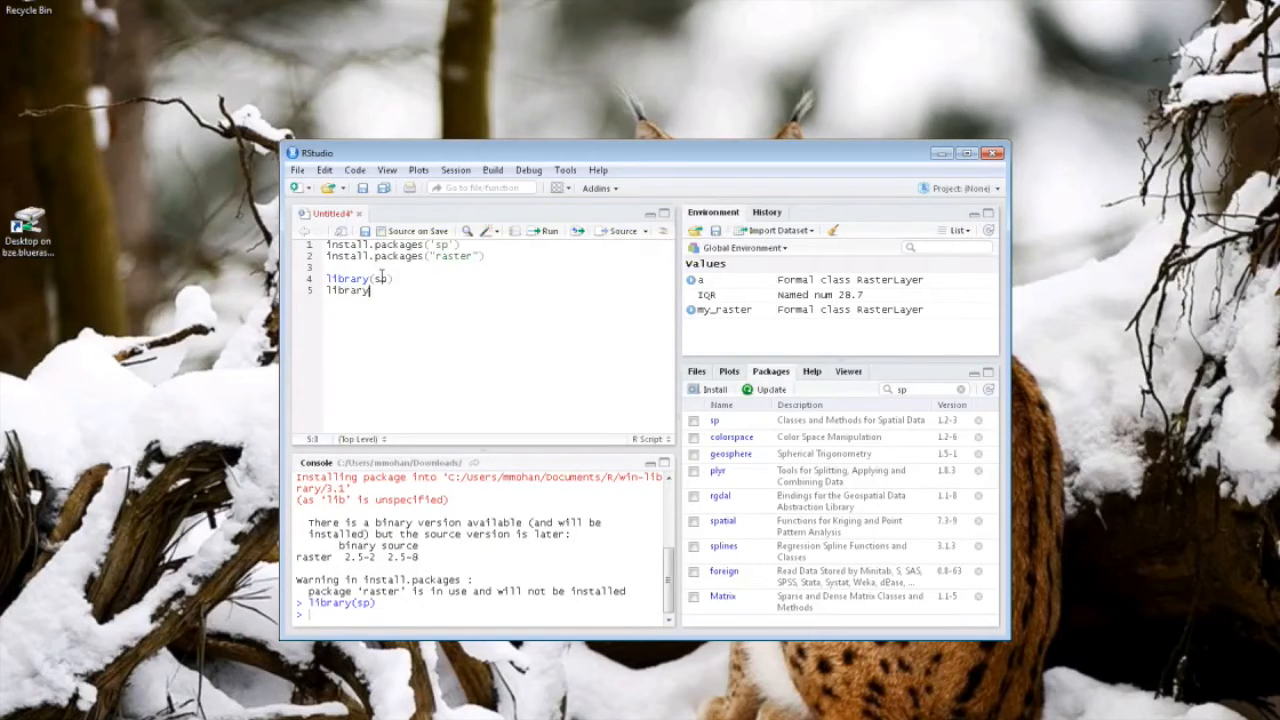
{"action": "type", "text": "("}
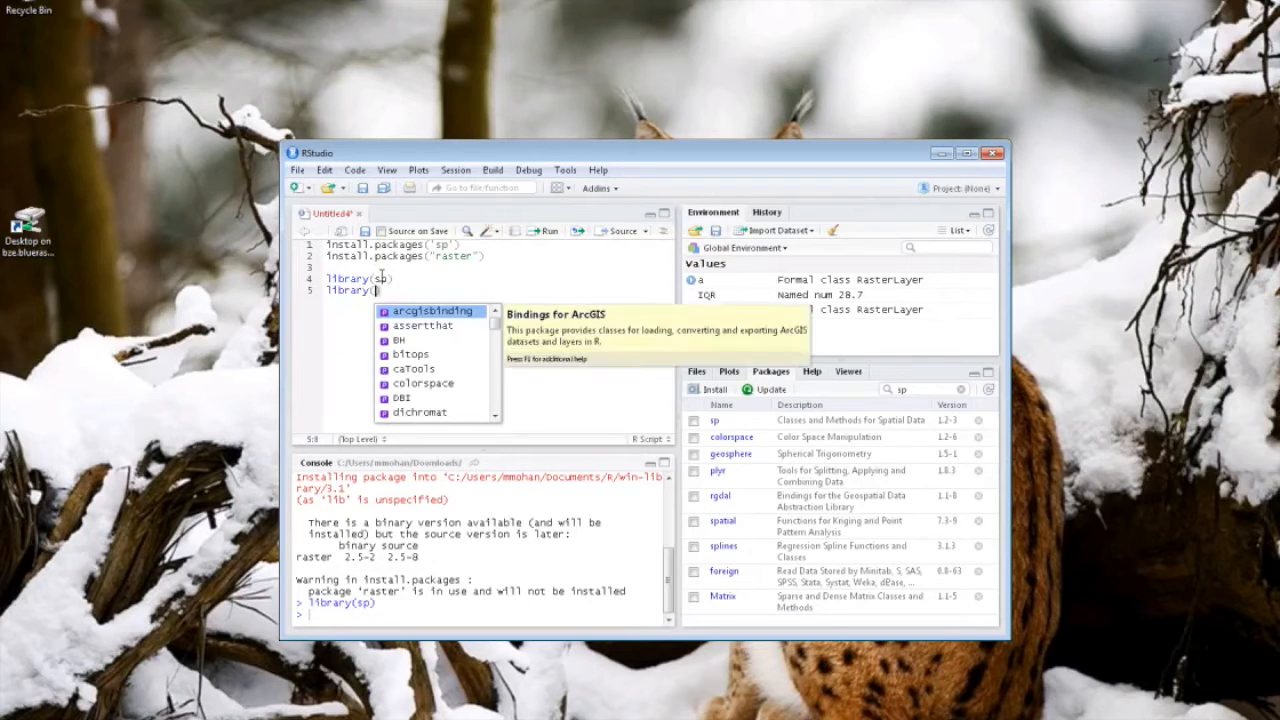
{"action": "type", "text": "raster"}
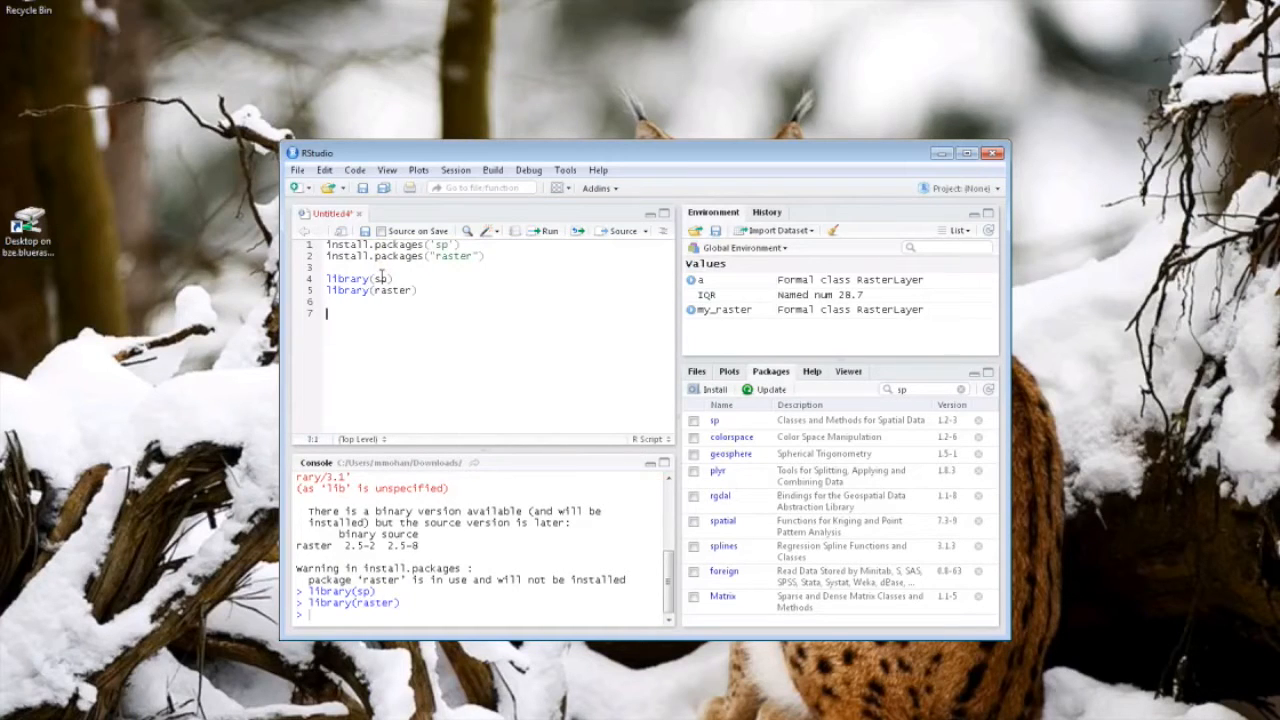
Run getwd(), which returns the Downloads folder, and start a setwd("") line.
{"action": "type", "text": "getwd"}
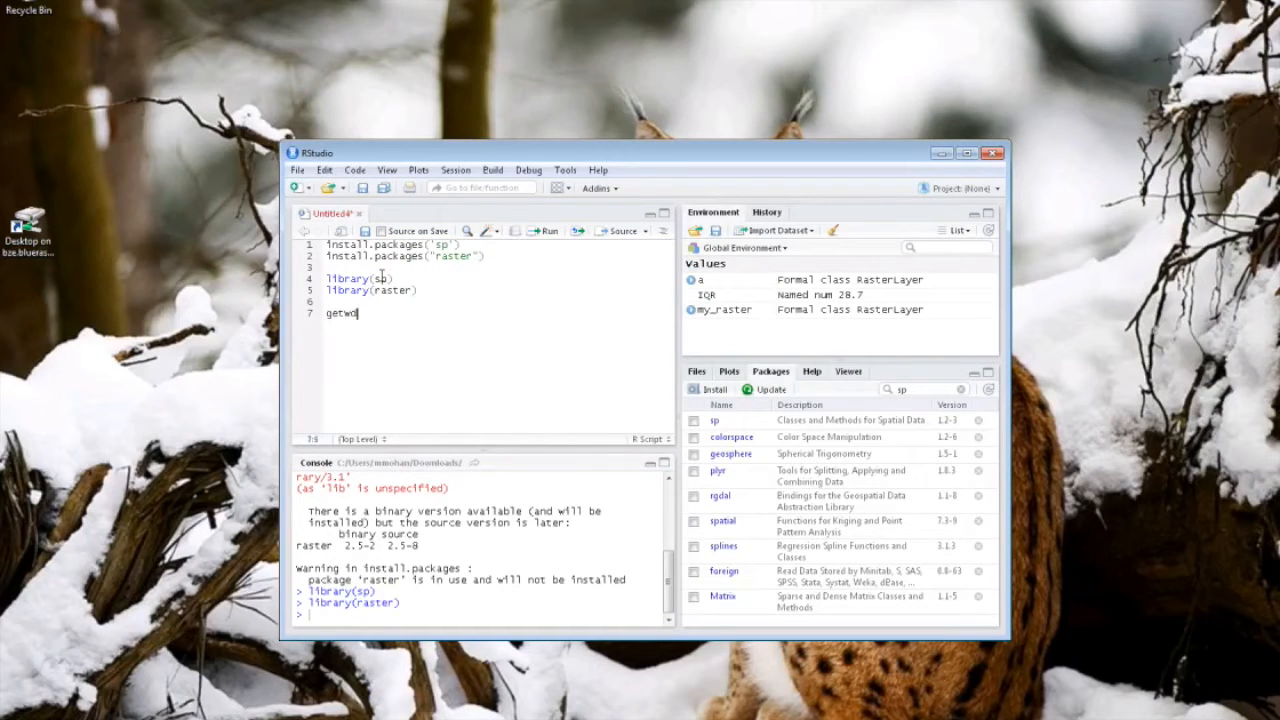
{"action": "type", "text": "("}
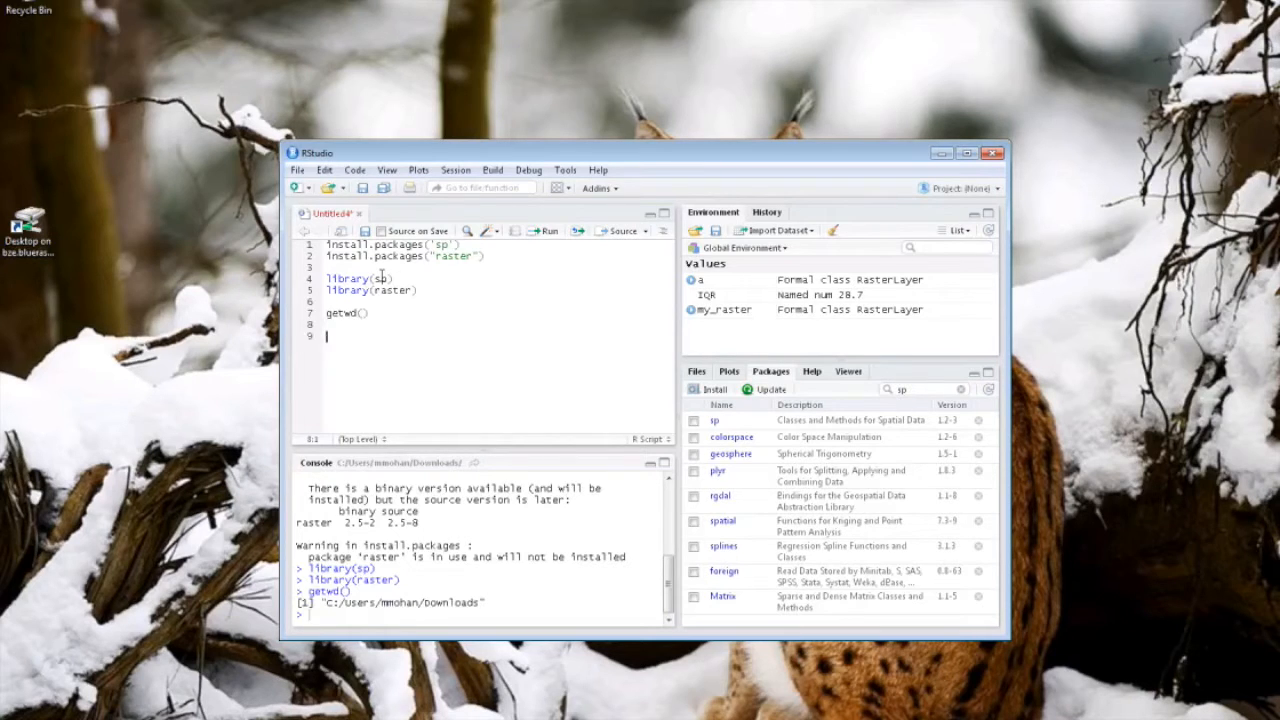
{"action": "type", "text": "setwd(\""}
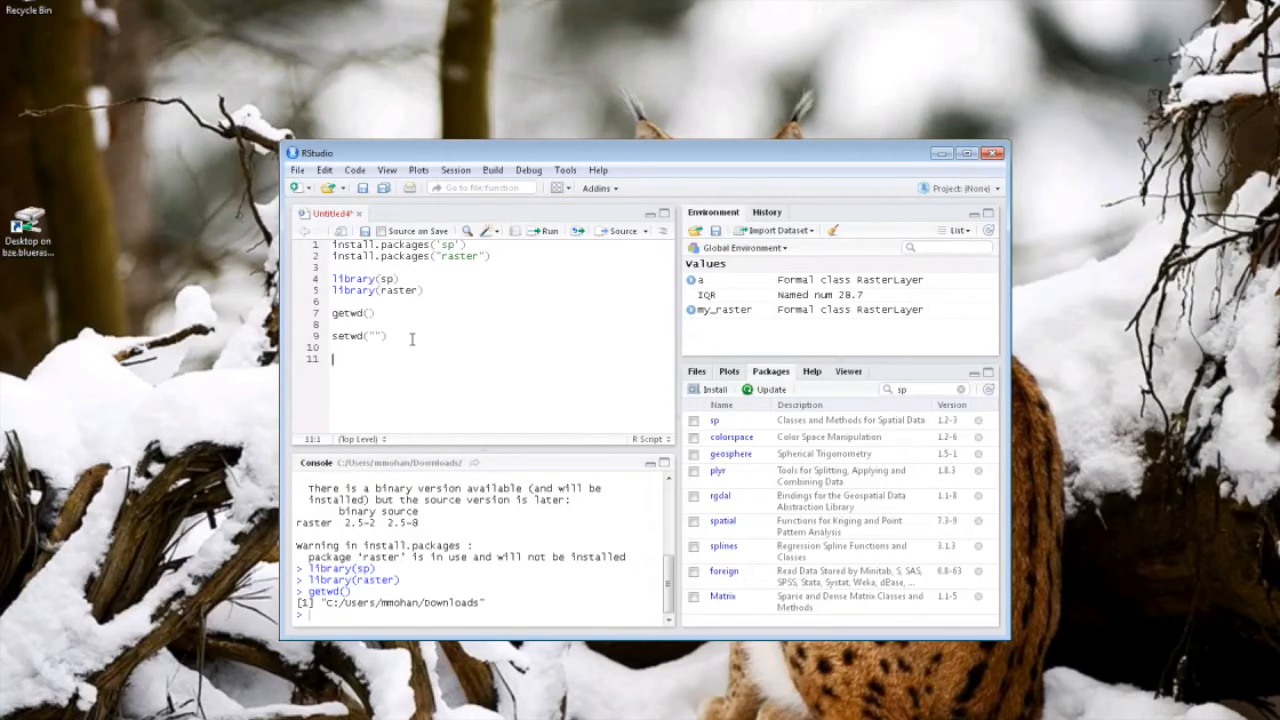
Load 'ras_chm_41.tif' into my_raster with raster() and begin a writeRaster line.
{"action": "type", "text": "m"}
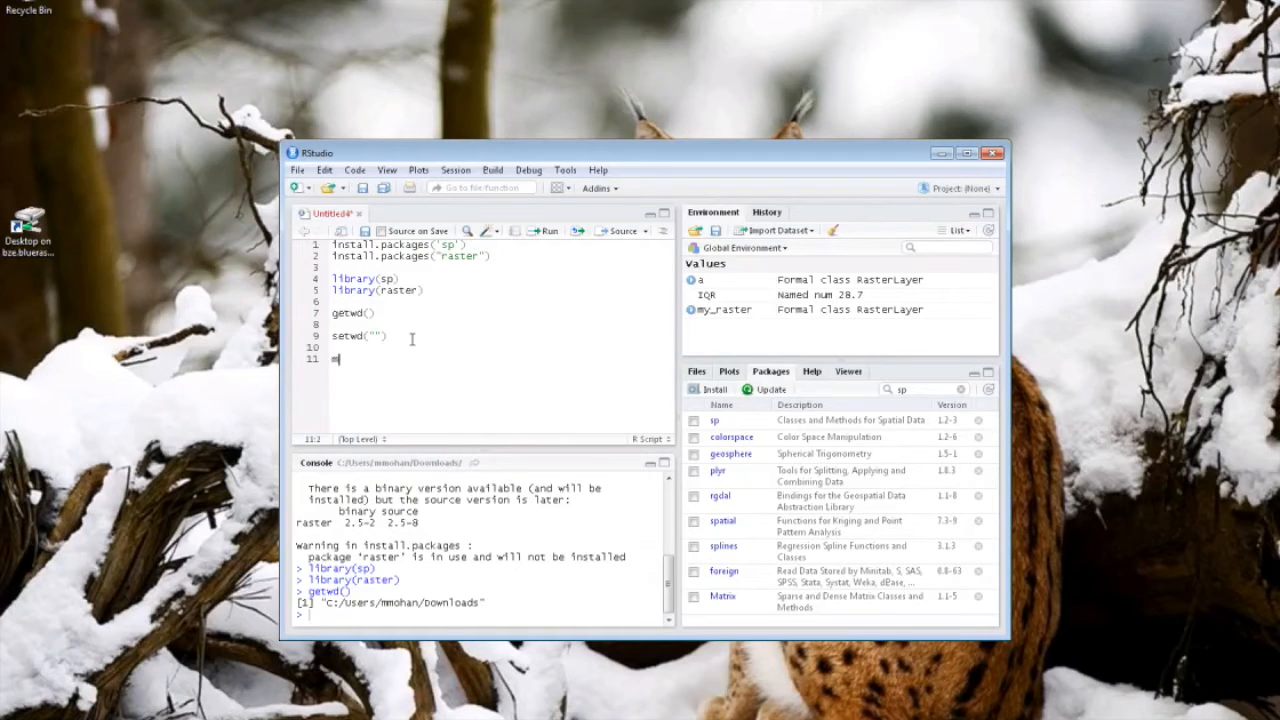
{"action": "type", "text": "my_raster ="}
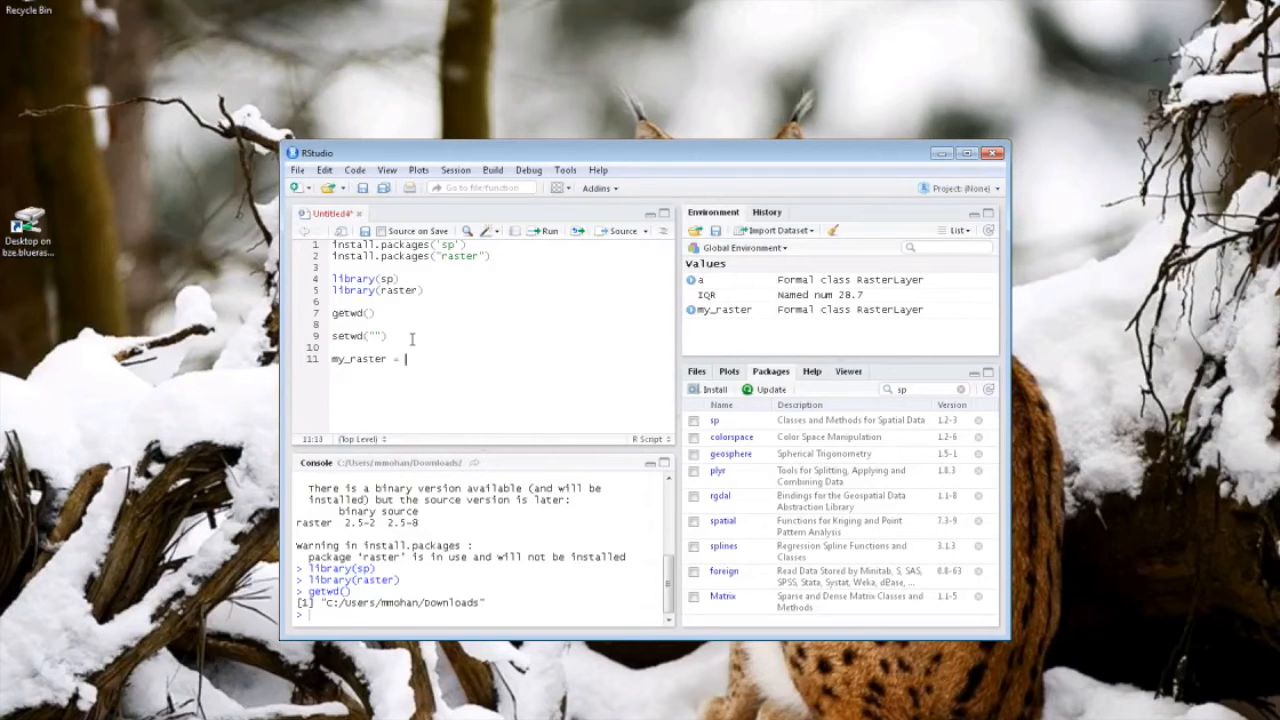
{"action": "type", "text": "raster("}
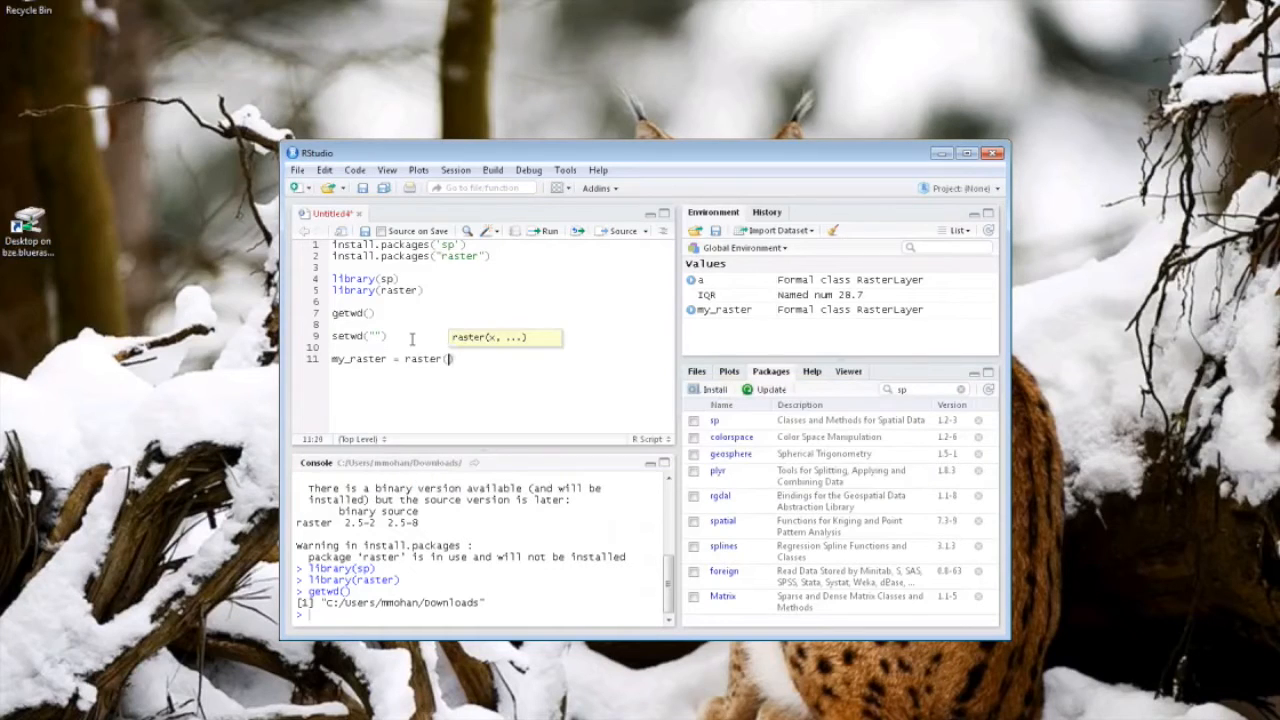
{"action": "type", "text": "'ras_chm_"}
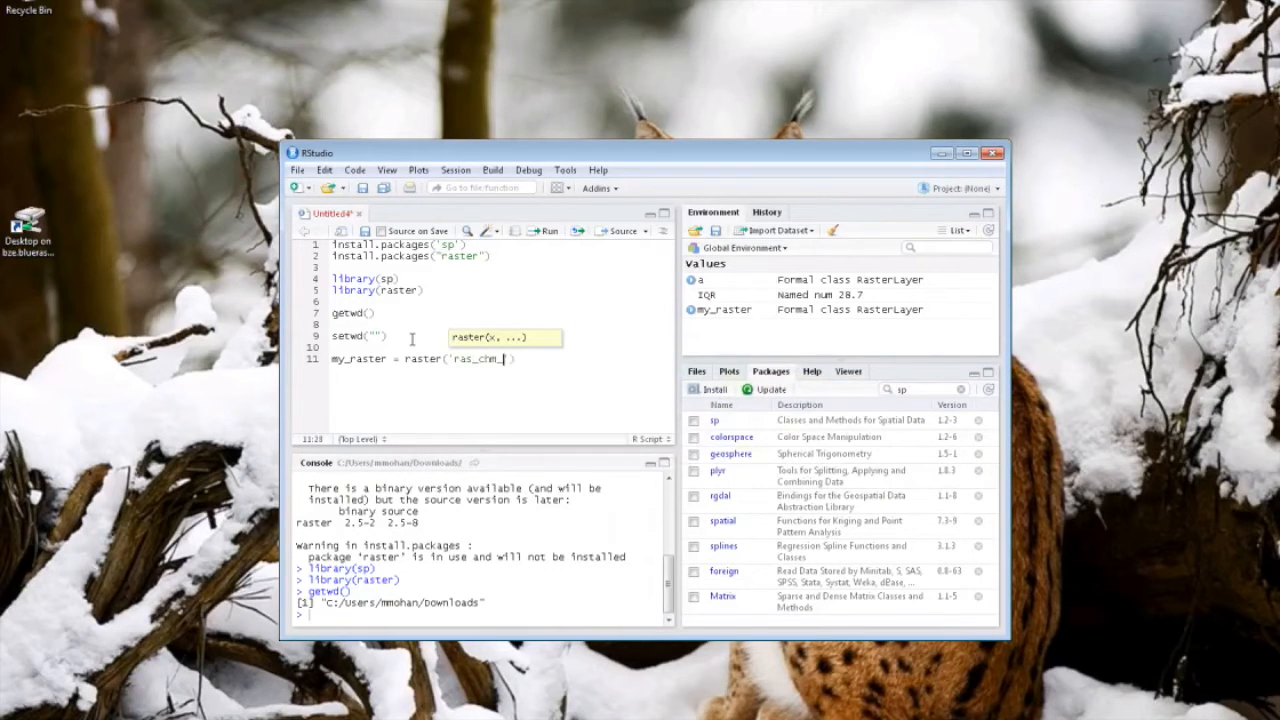
{"action": "type", "text": "41.t"}
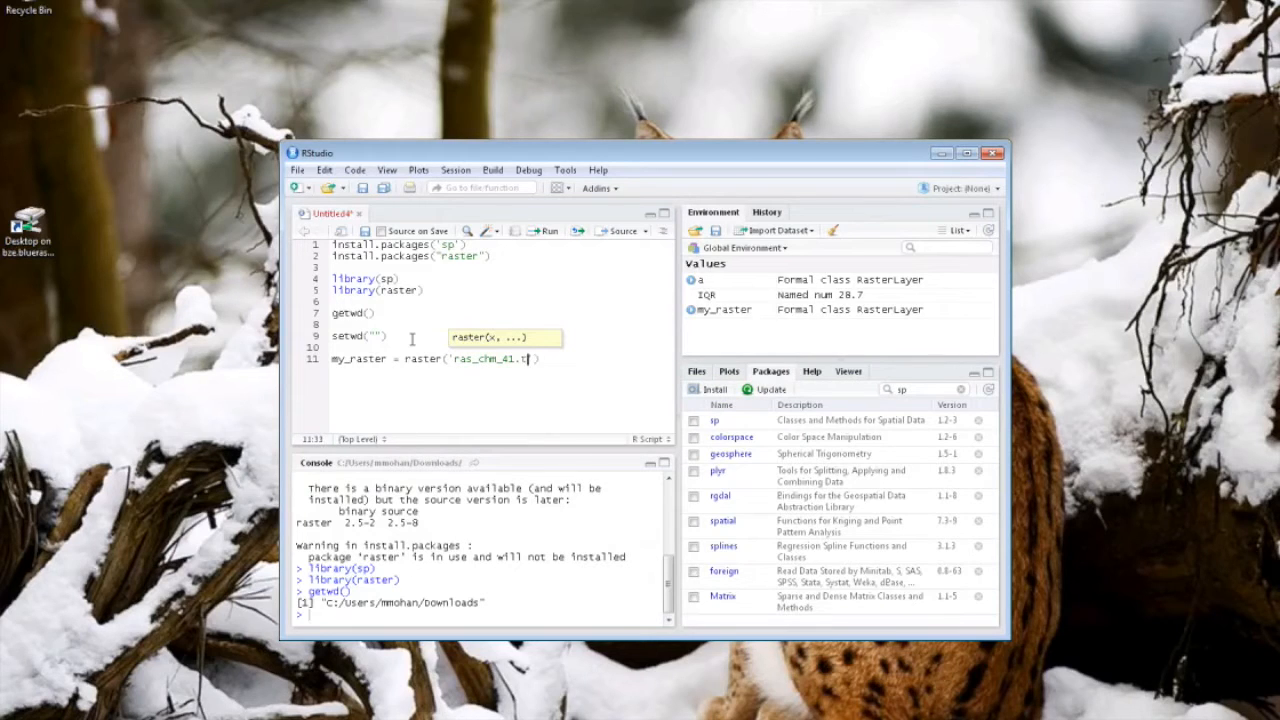
{"action": "type", "text": "if"}
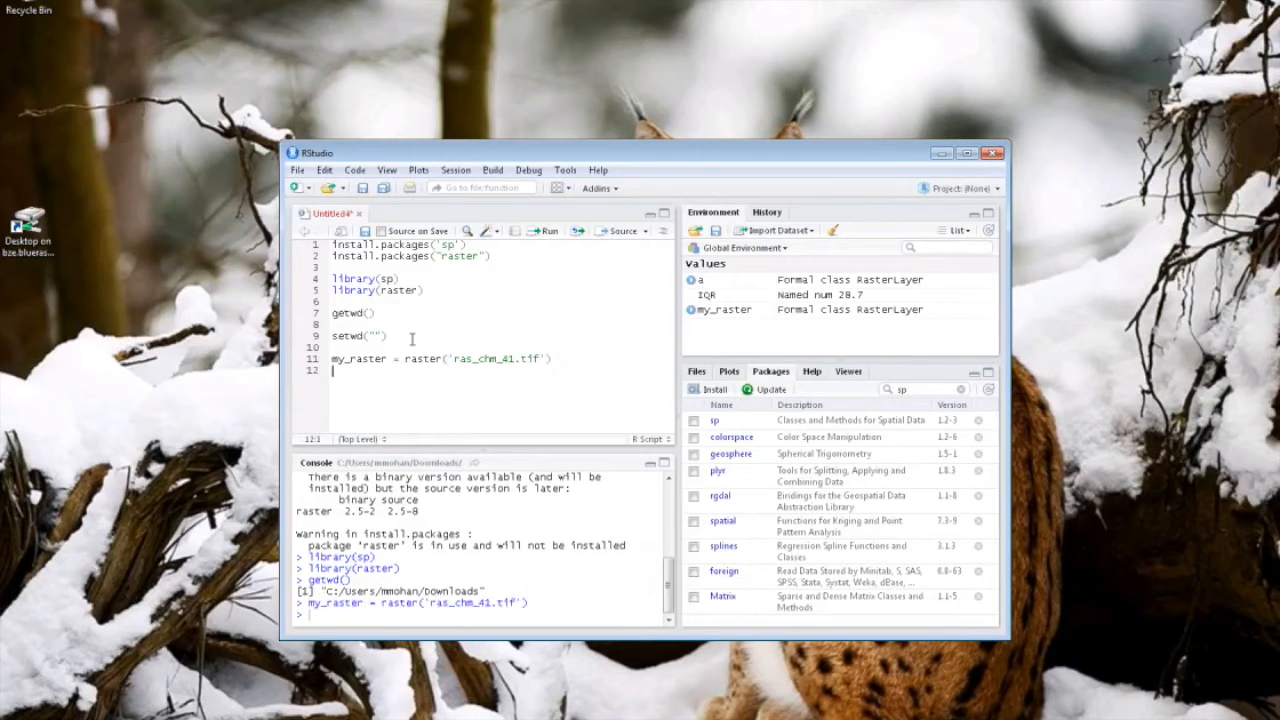
{"action": "type", "text": "writeRaster"}
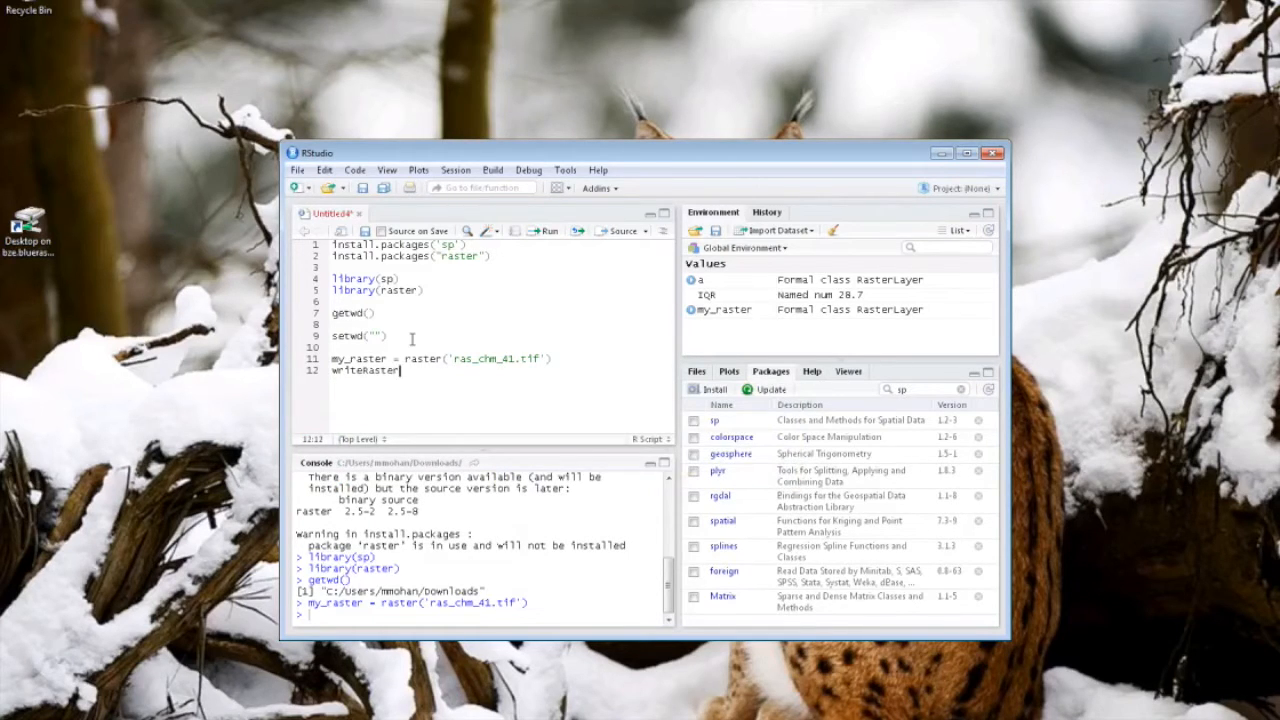
Fill writeRaster with my_raster and the output name 'test_raster'.
{"action": "type", "text": "(my"}
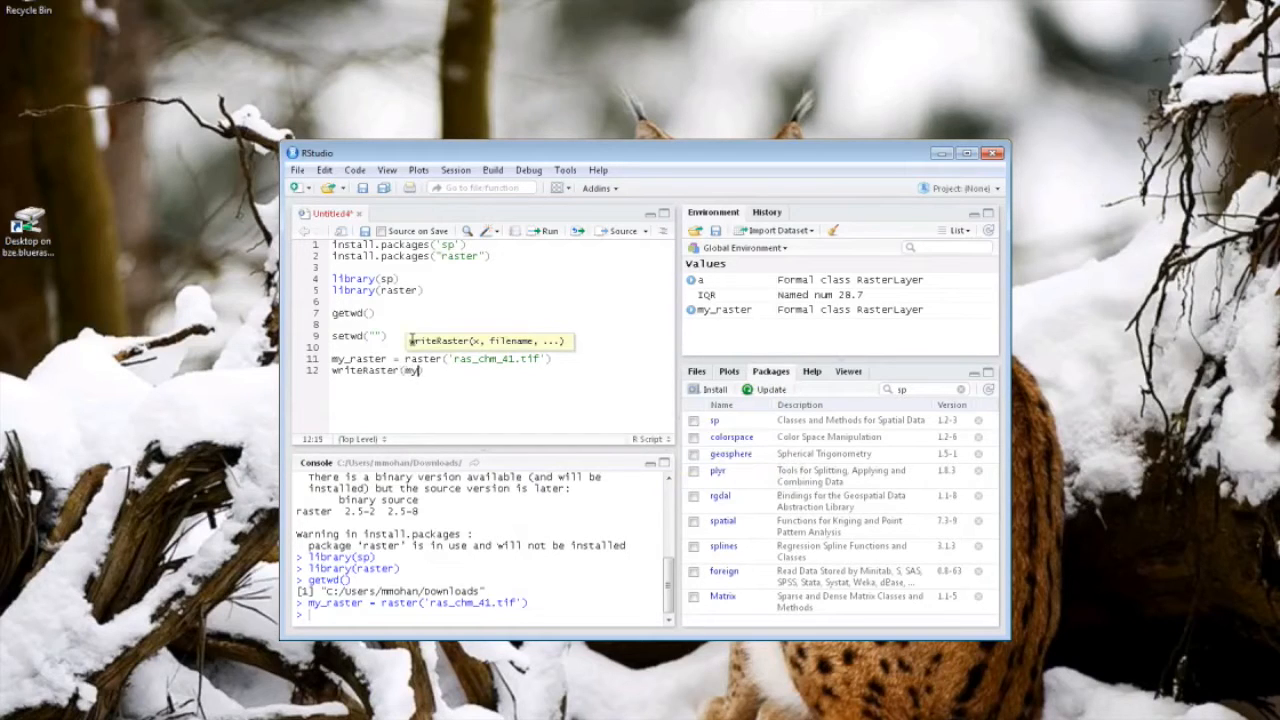
{"action": "type", "text": "rast"}
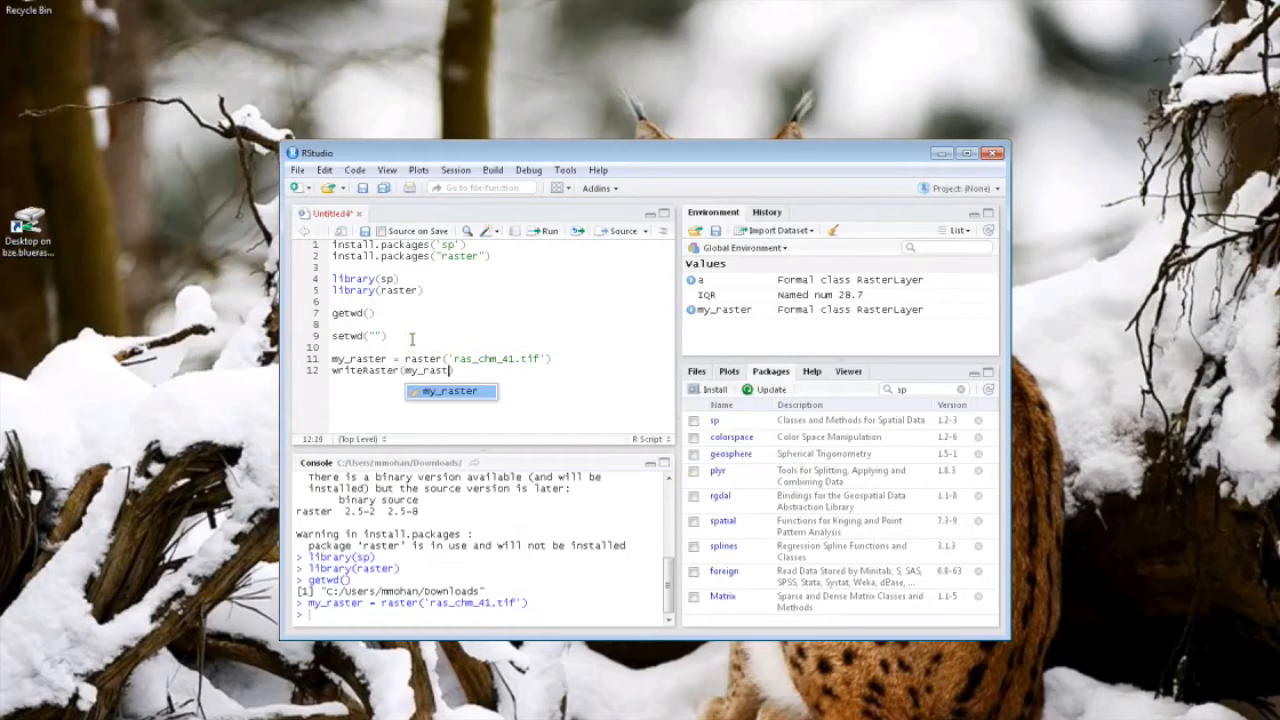
{"action": "key", "text": "Tab"}
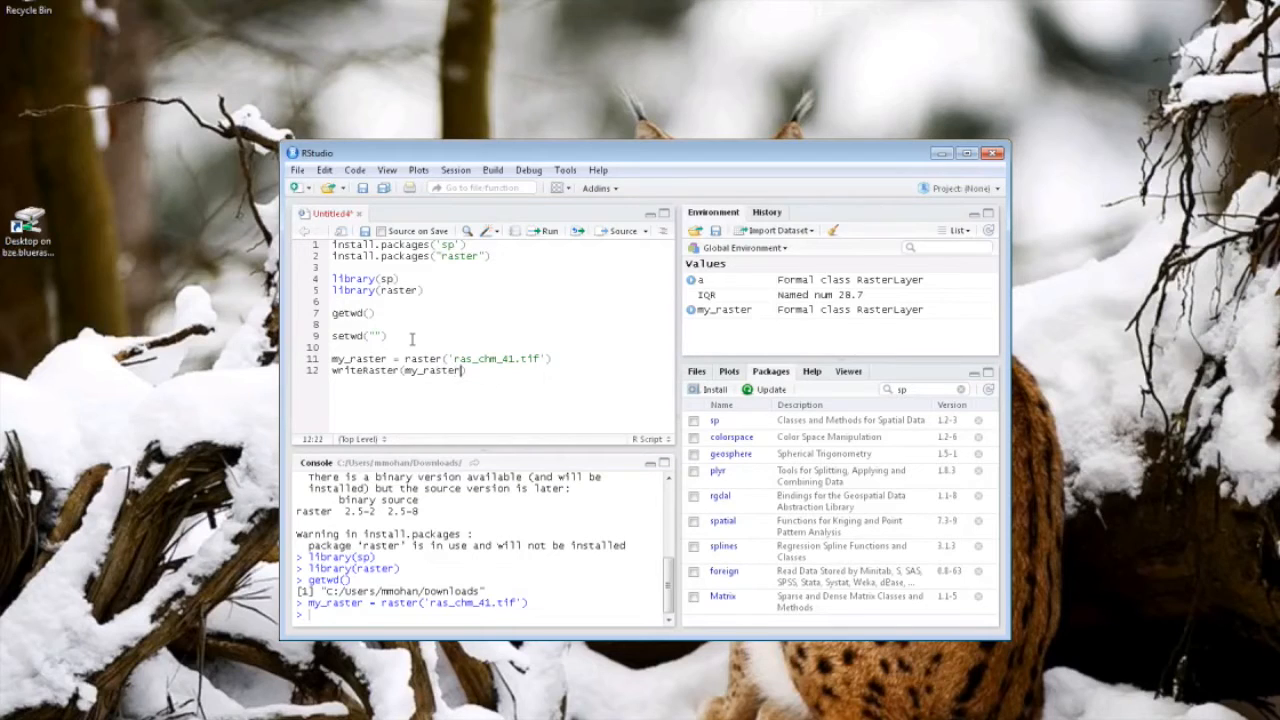
{"action": "type", "text": ","}
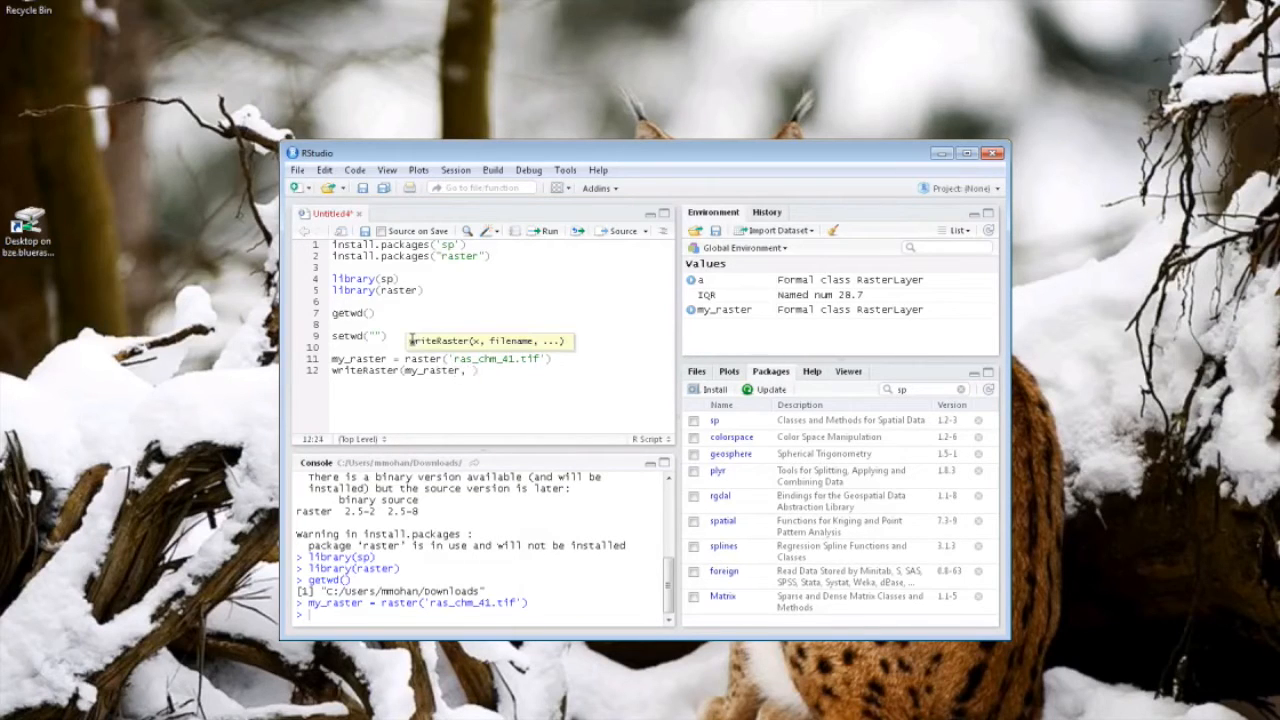
{"action": "type", "text": "'test'"}
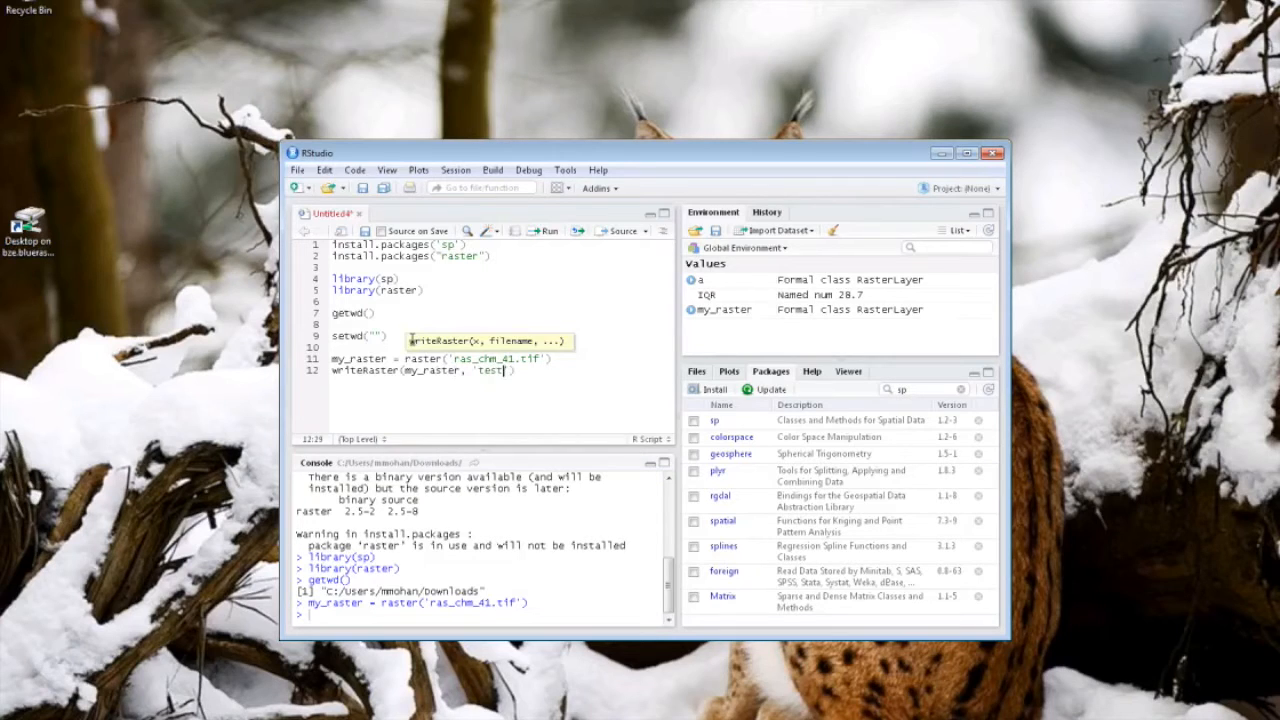
{"action": "type", "text": "_raster"}
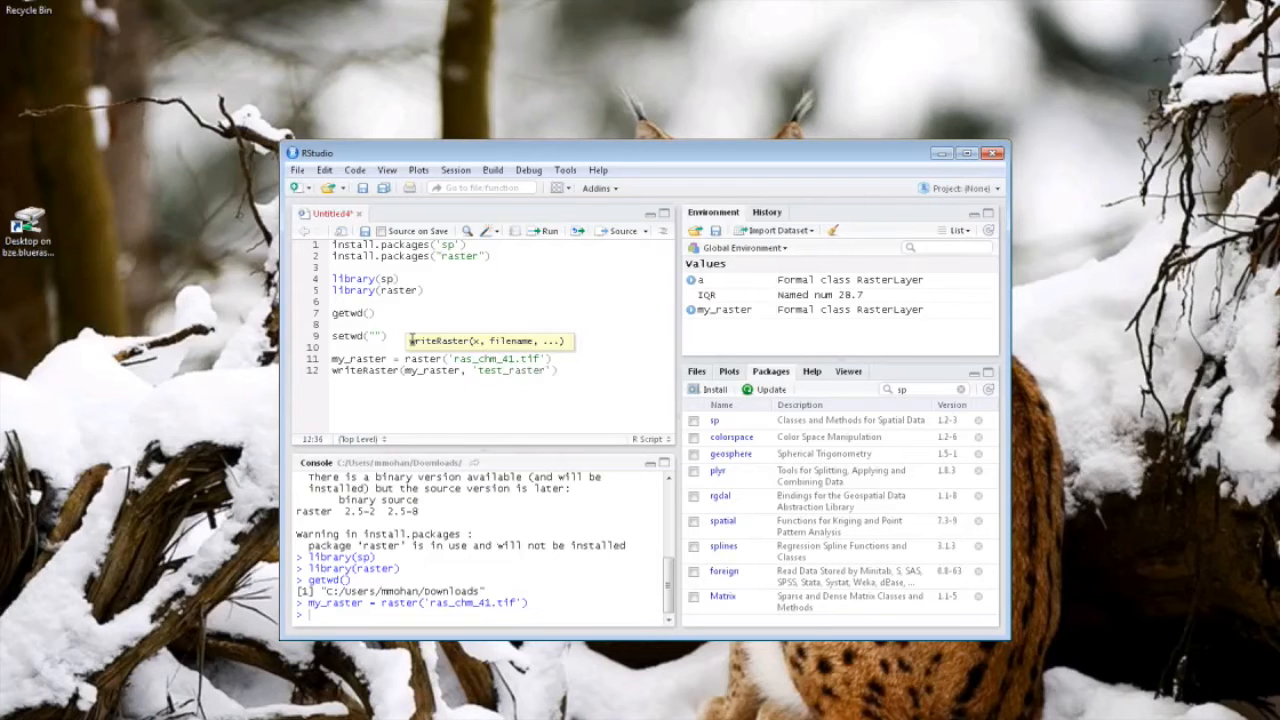
{"action": "type", "text": "r"}
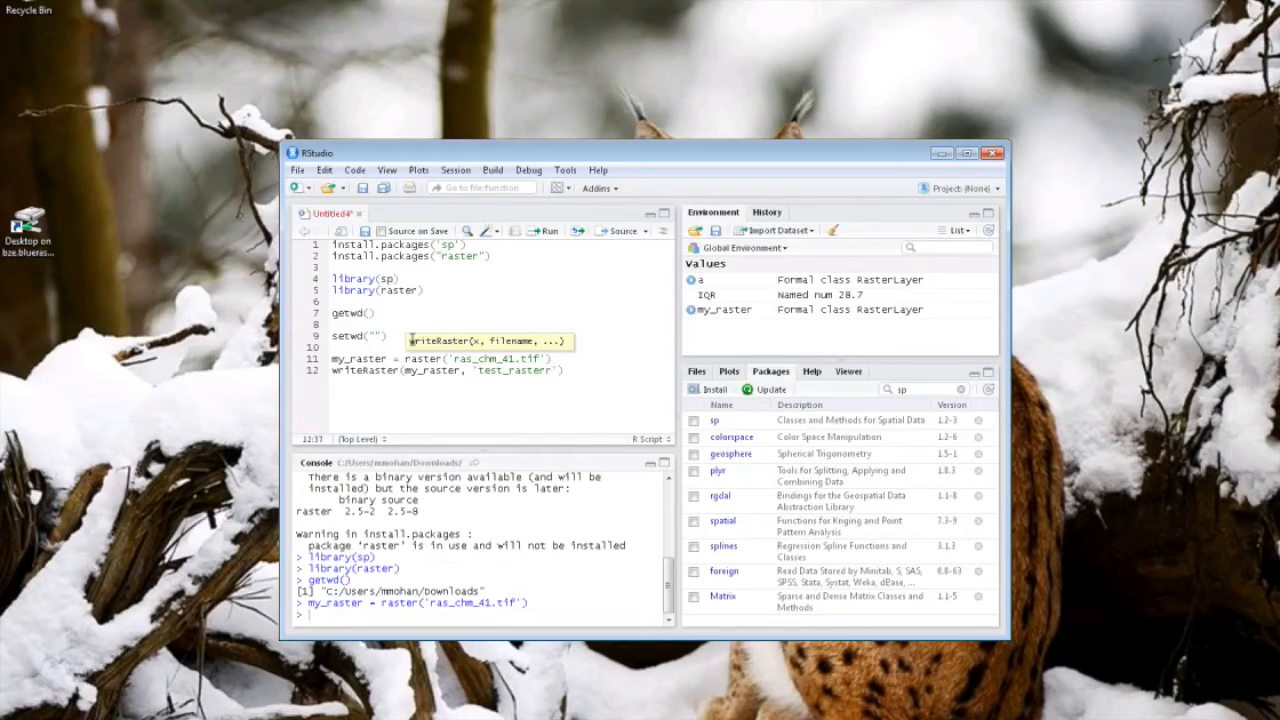
Add format = 'ascii', run the export, and start a '#math operations' comment.
{"action": "type", "text": ", f"}
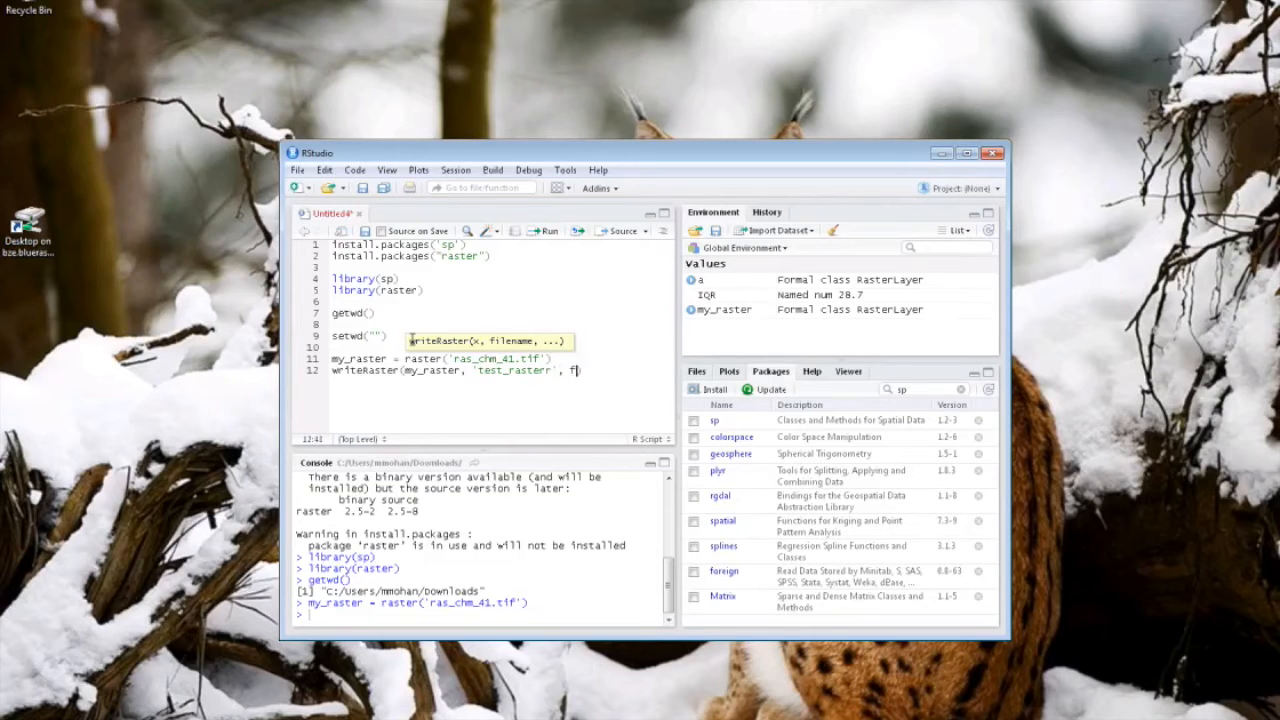
{"action": "type", "text": "format"}
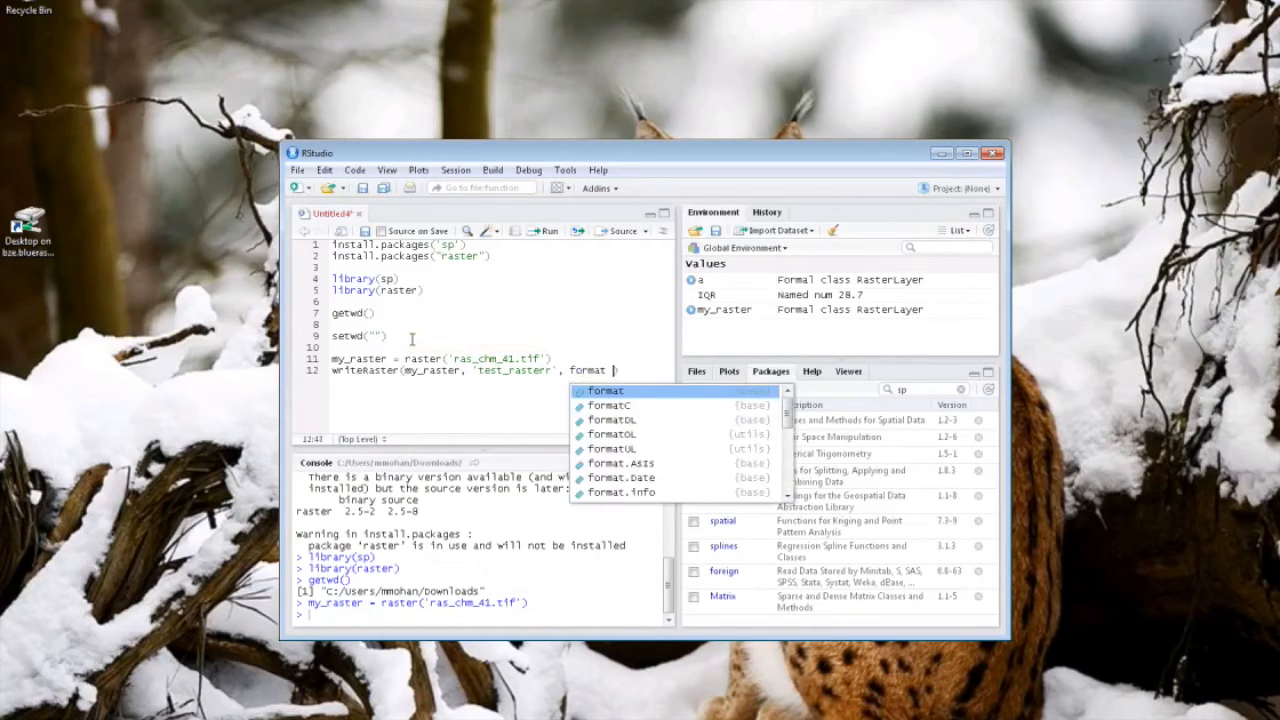
{"action": "type", "text": "= \"ascii"}
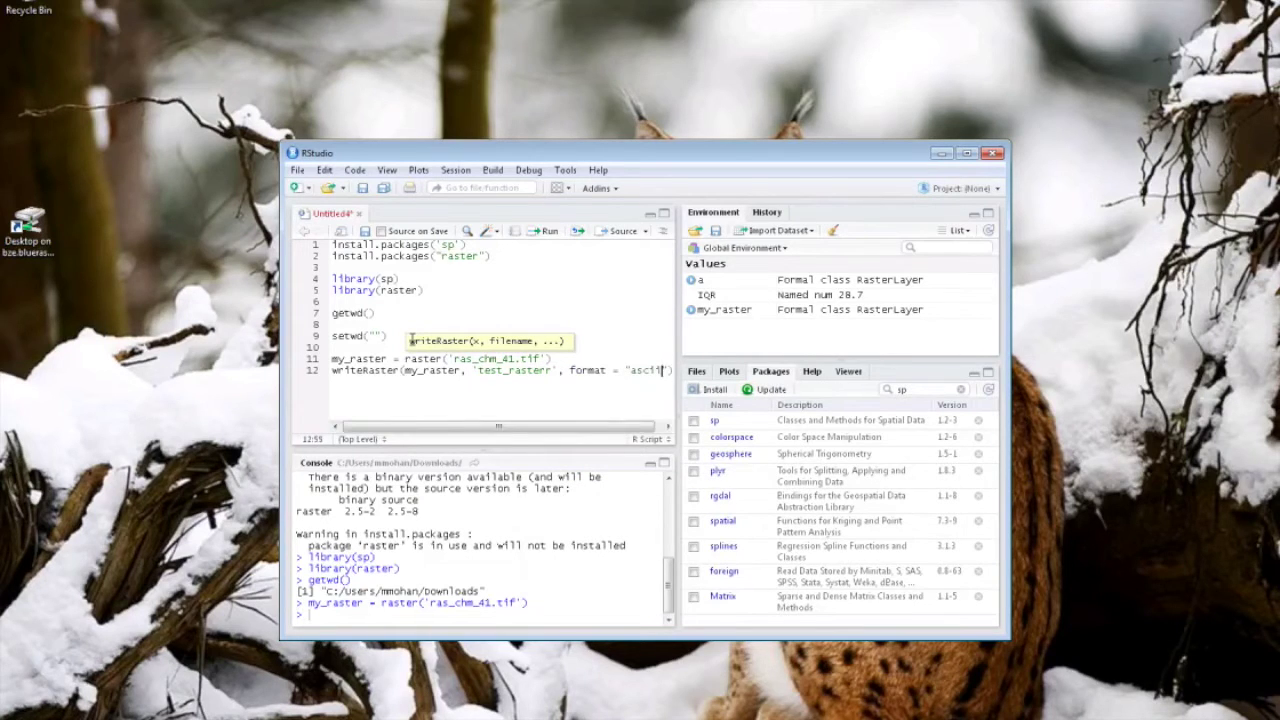
{"action": "left_click", "coordinate": [412, 336]}
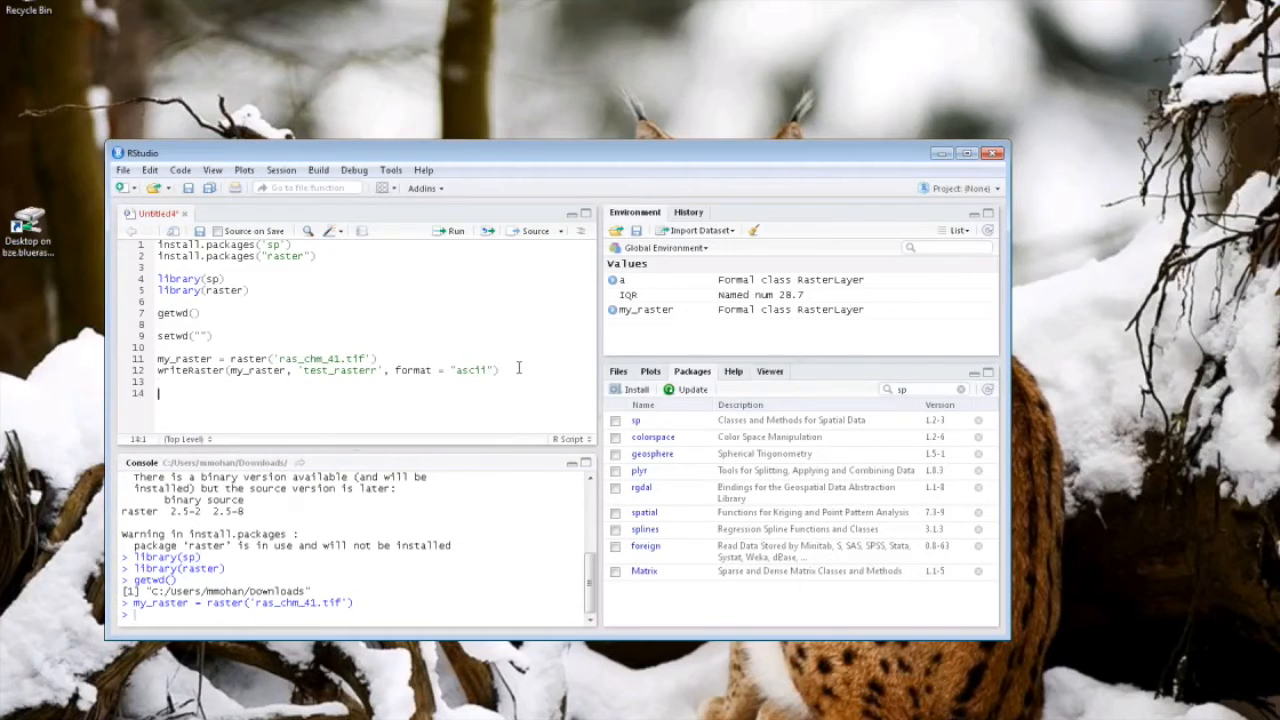
{"action": "left_click", "coordinate": [500, 370]}
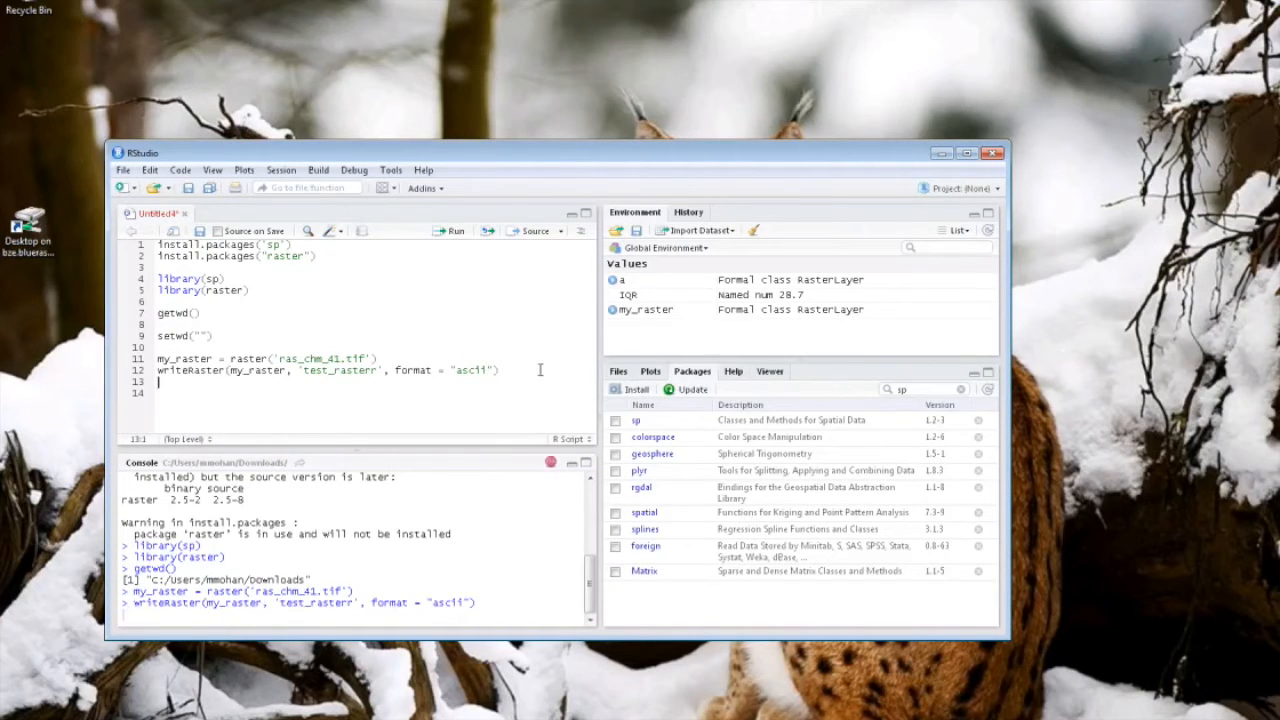
{"action": "key", "text": "Enter"}
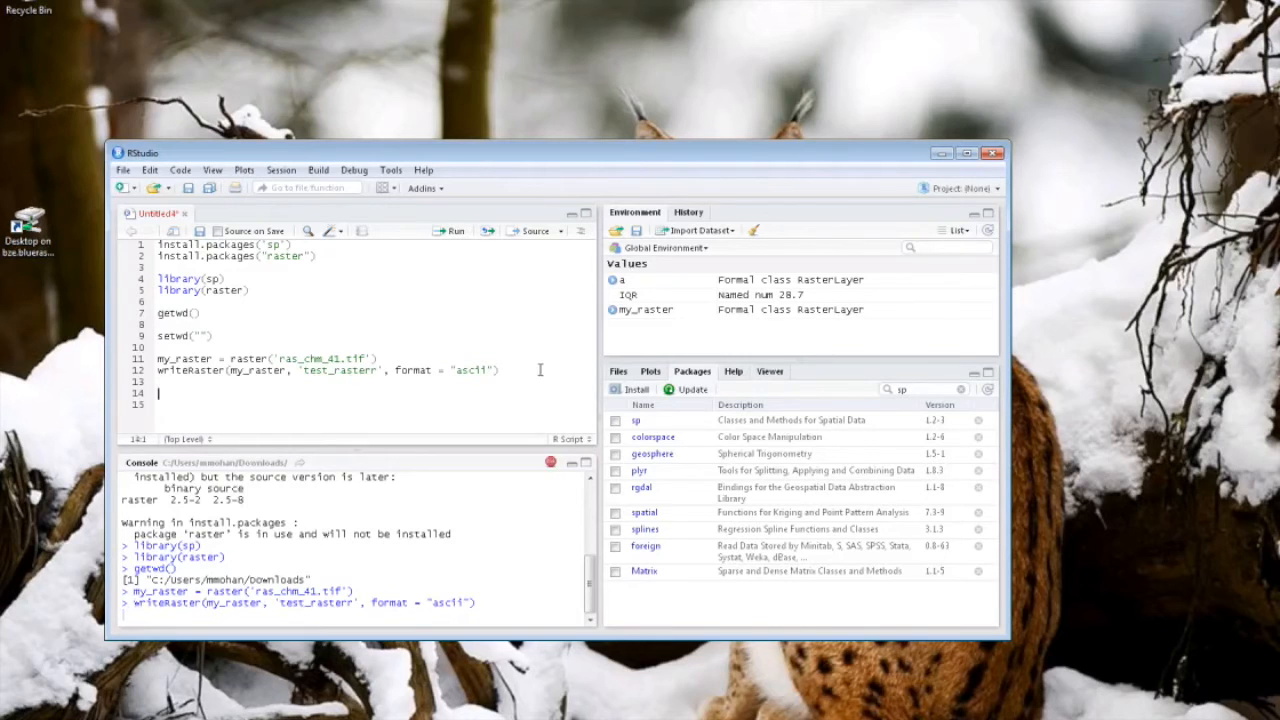
{"action": "type", "text": "#math operations"}
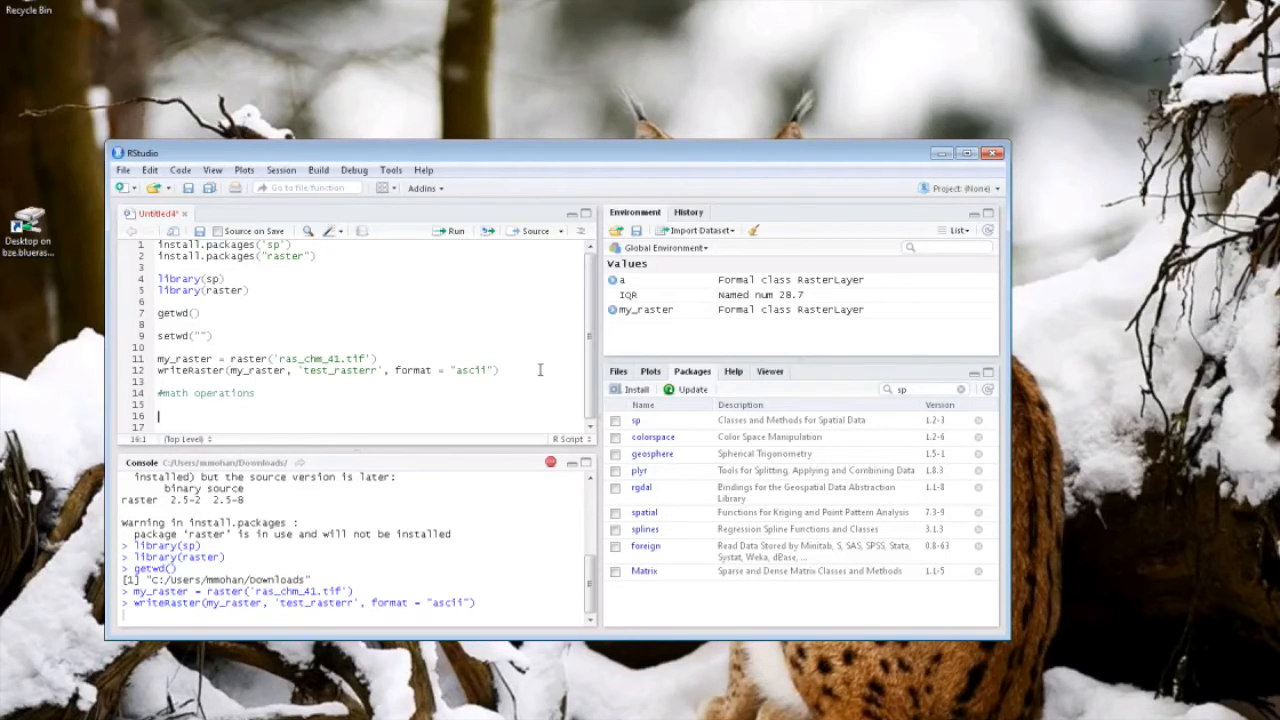
Run cellStats(my_raster, stat = 'min'), returning about 8.70e-06.
{"action": "type", "text": "c"}
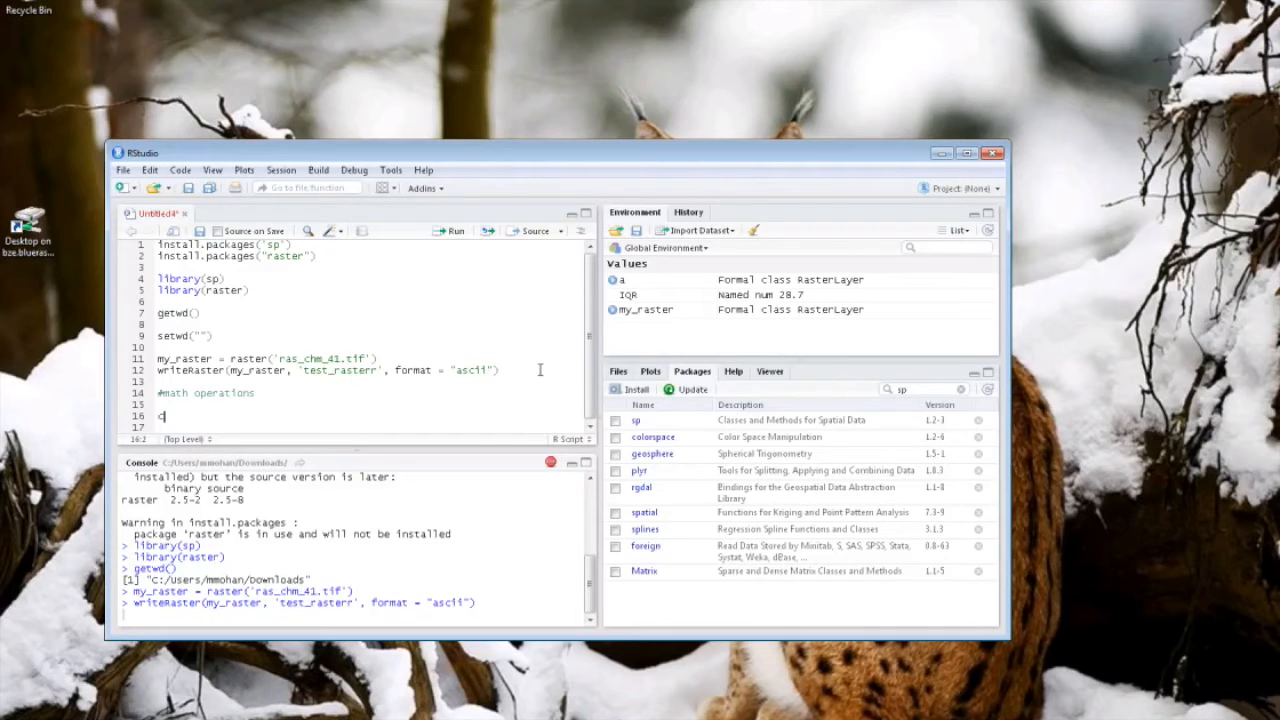
{"action": "type", "text": "cellstats("}
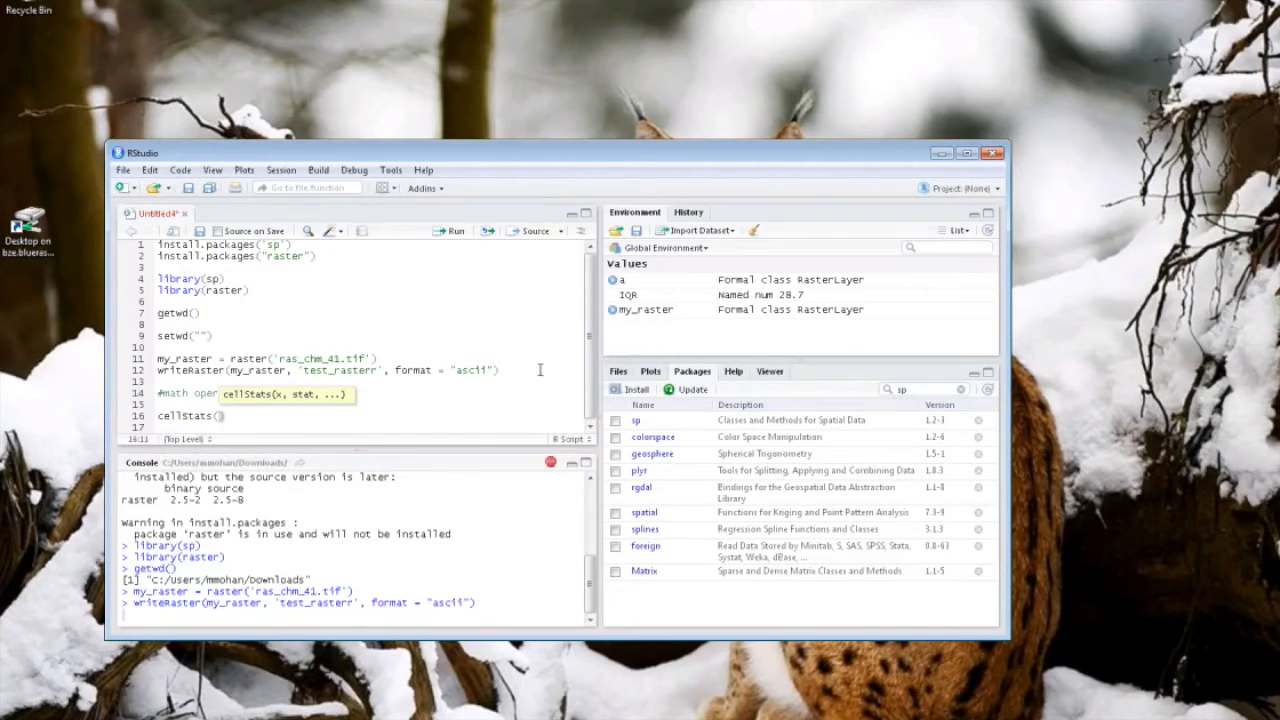
{"action": "type", "text": "my_raster, stat ="}
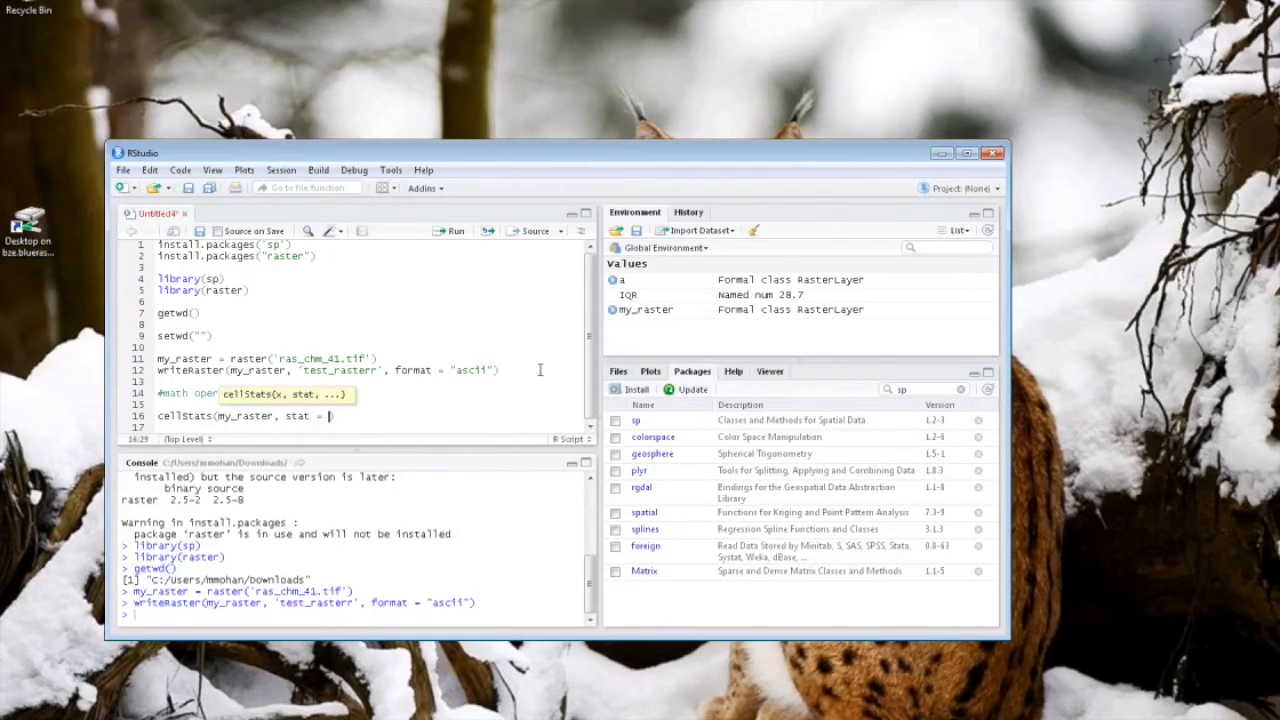
{"action": "type", "text": "'min')"}
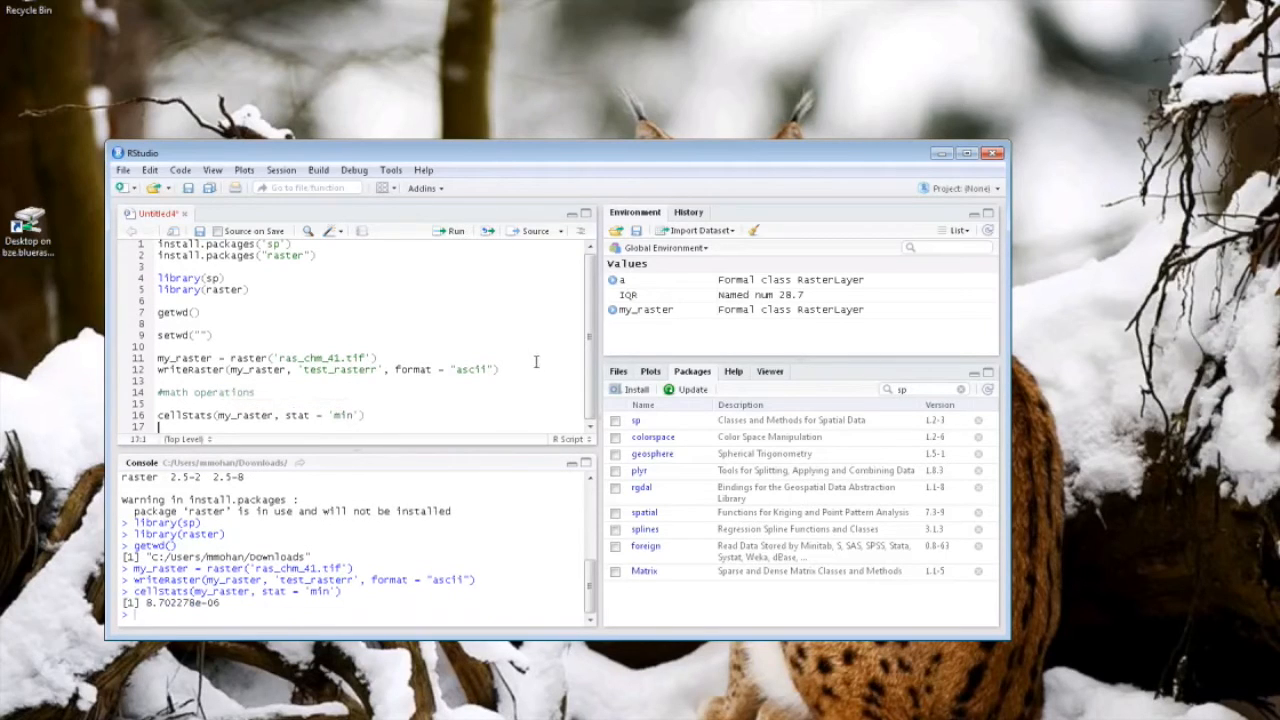
{"action": "mouse_move", "coordinate": [508, 412]}
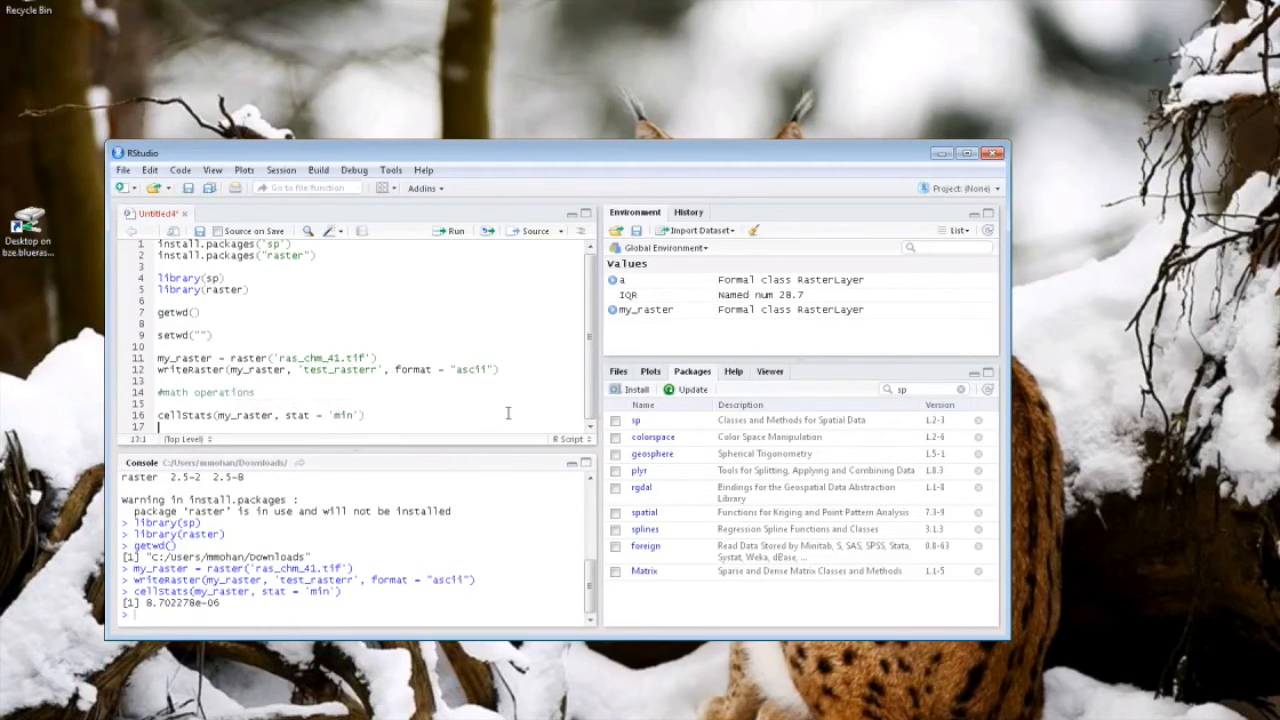
Run cellStats(my_raster, stat = 'max'), returning about 86.61.
{"action": "type", "text": "cell"}
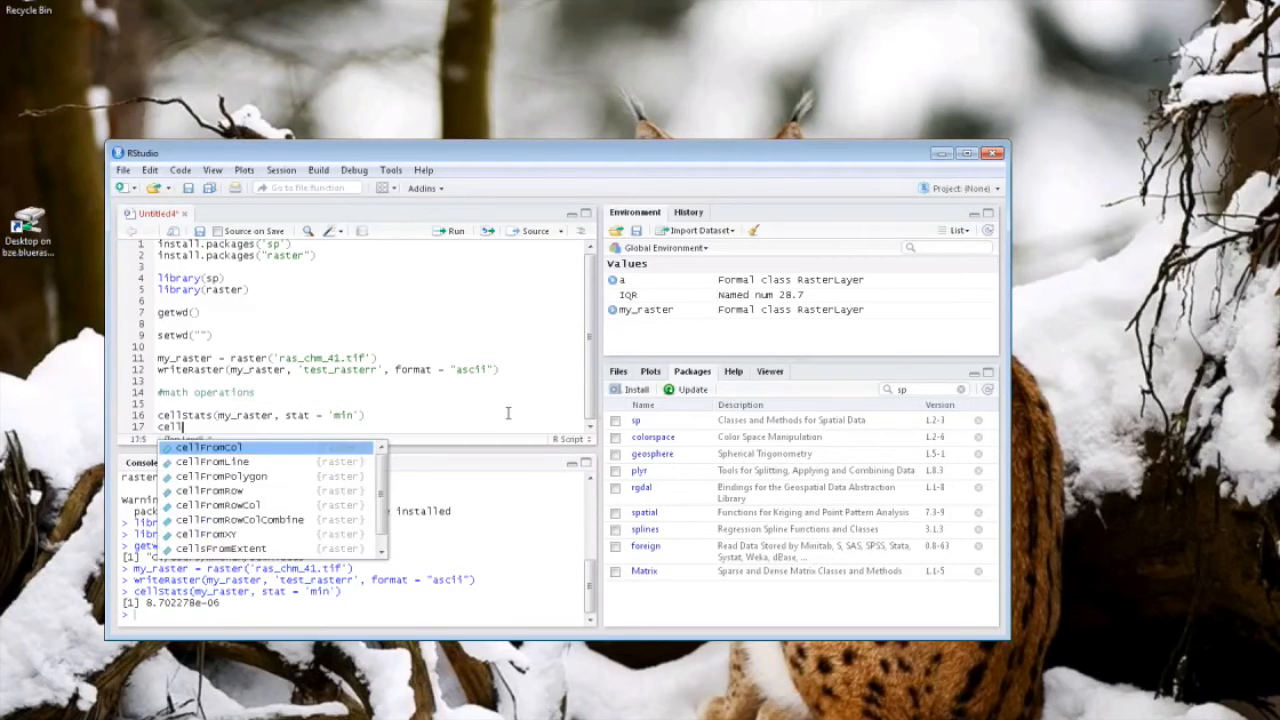
{"action": "type", "text": "s"}
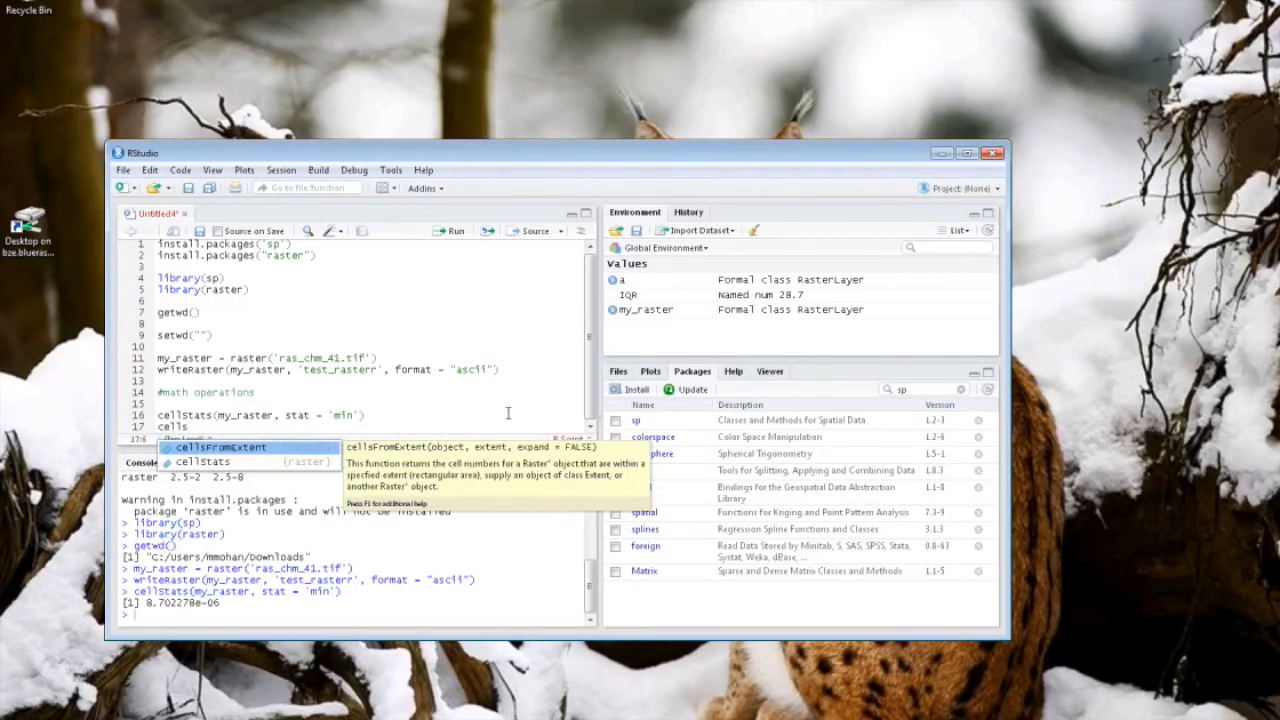
{"action": "type", "text": "cellStats("}
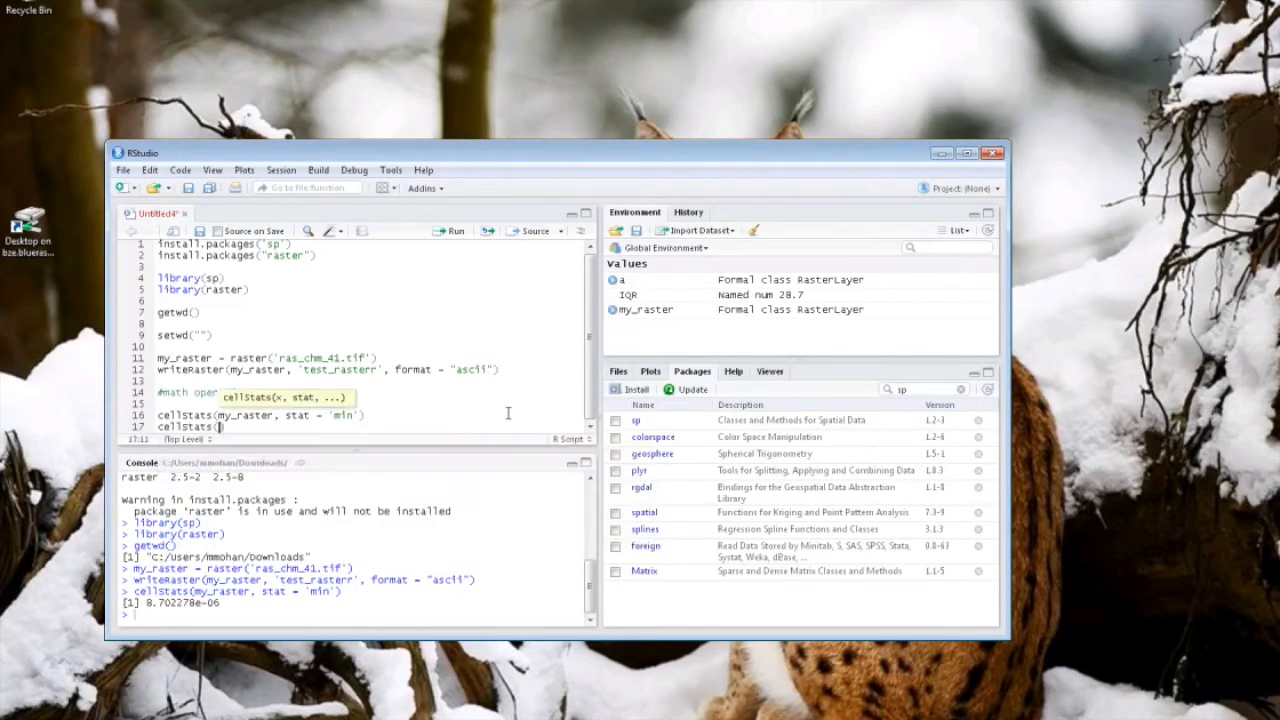
{"action": "type", "text": "my_ras"}
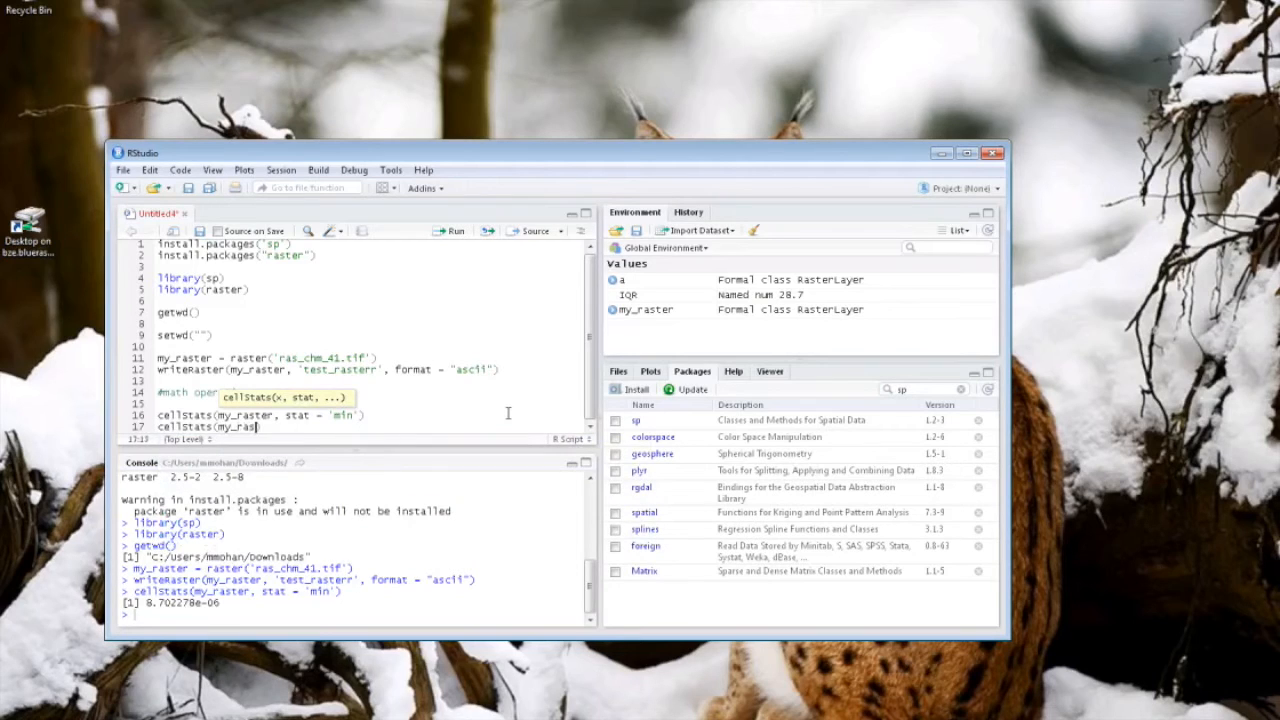
{"action": "type", "text": ", stat ="}
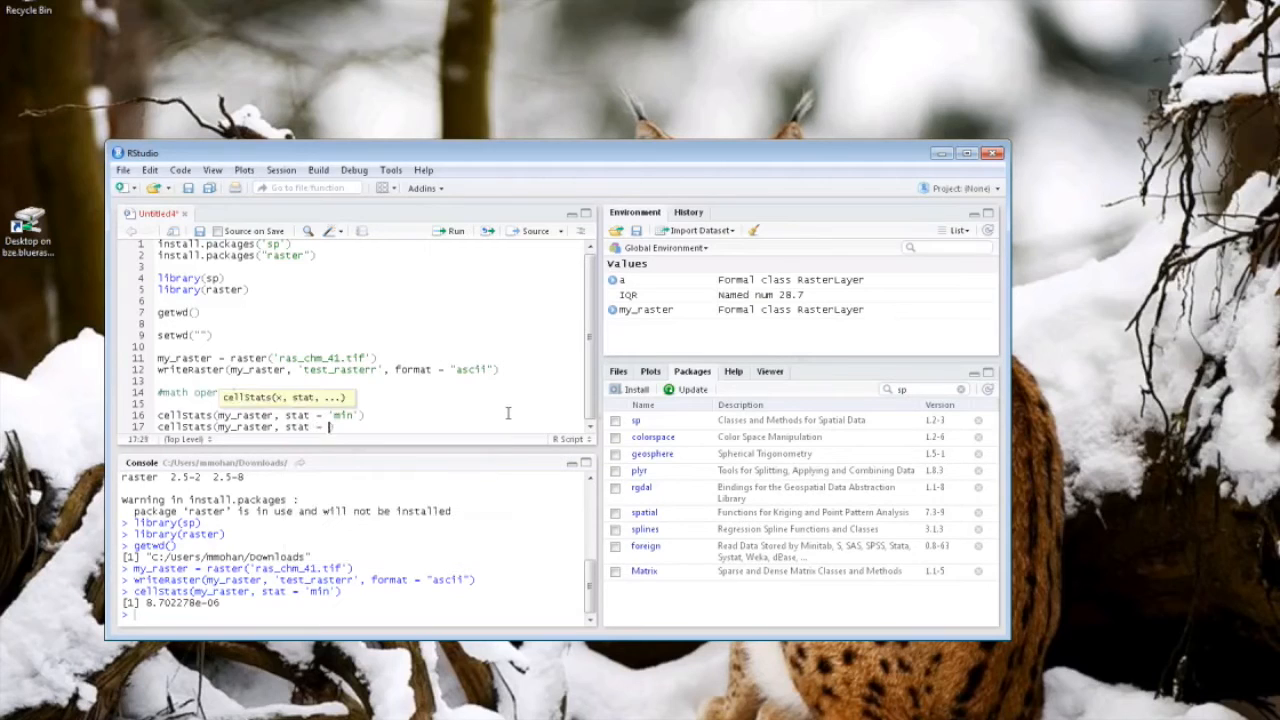
{"action": "type", "text": "max'"}
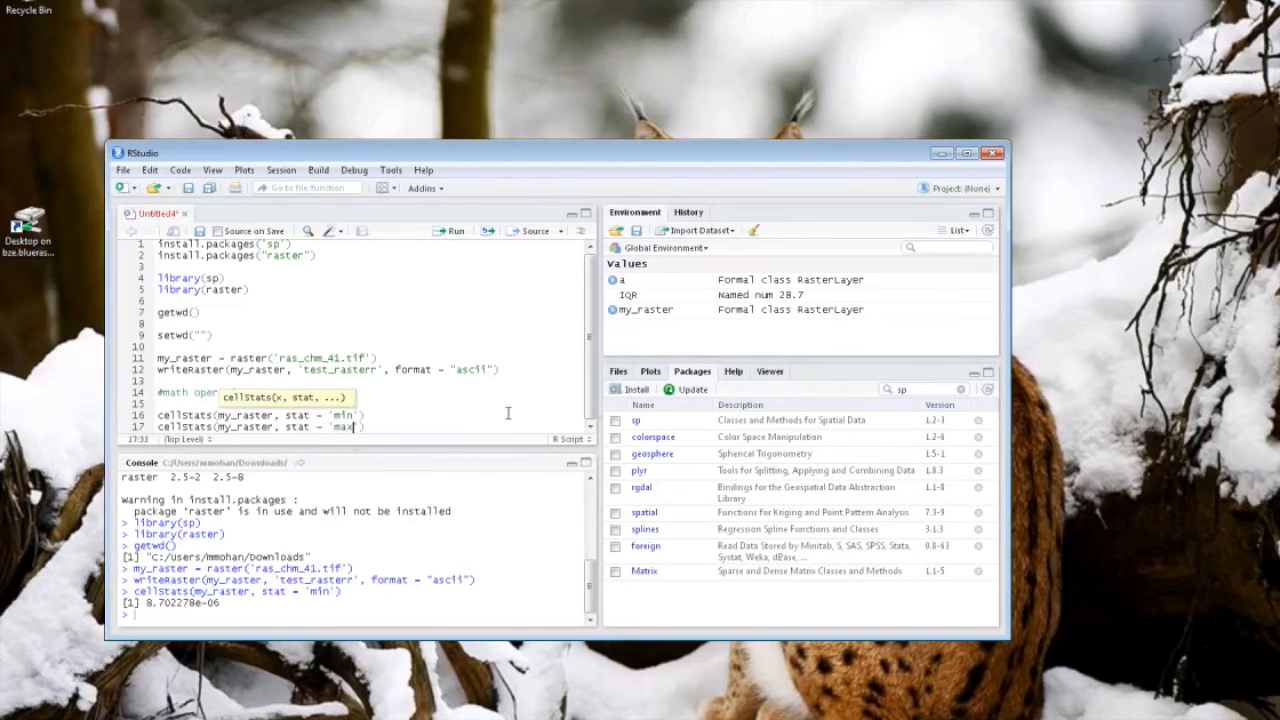
{"action": "key", "text": "Return"}
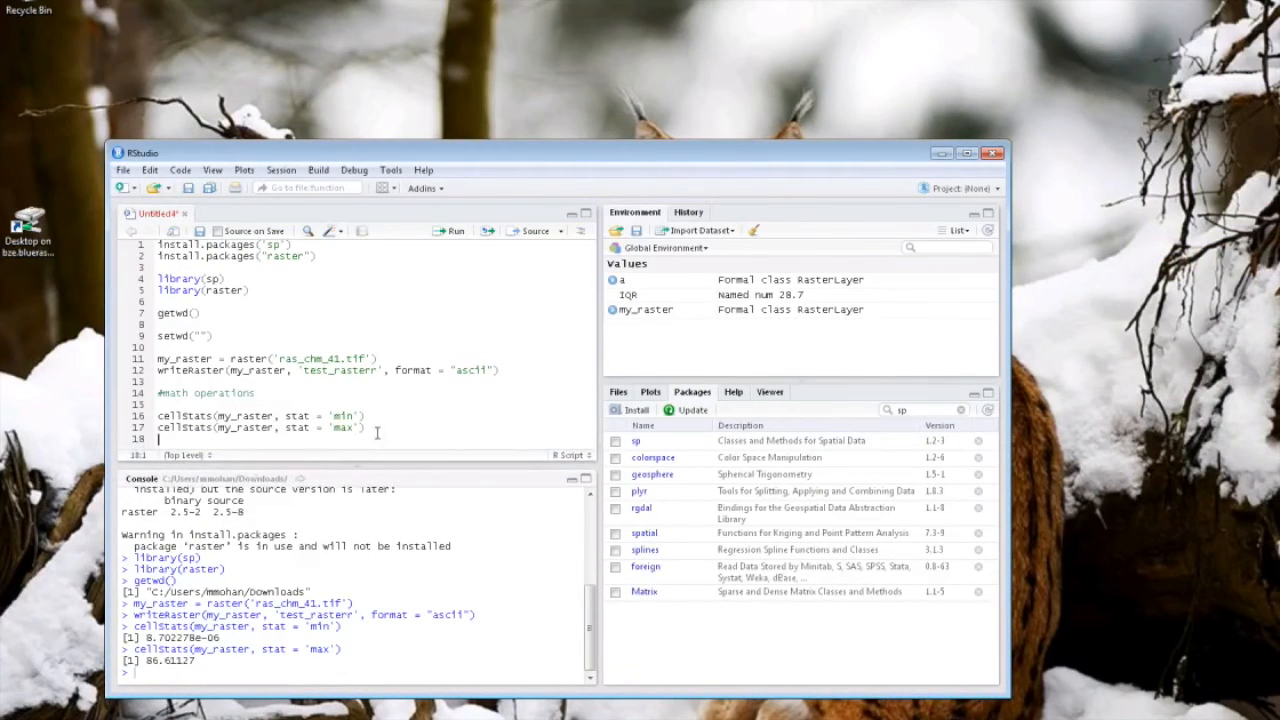
Run cellStats(my_raster, stat = 'mean'), returning about 19.55, then start a '#' comment.
{"action": "type", "text": "c"}
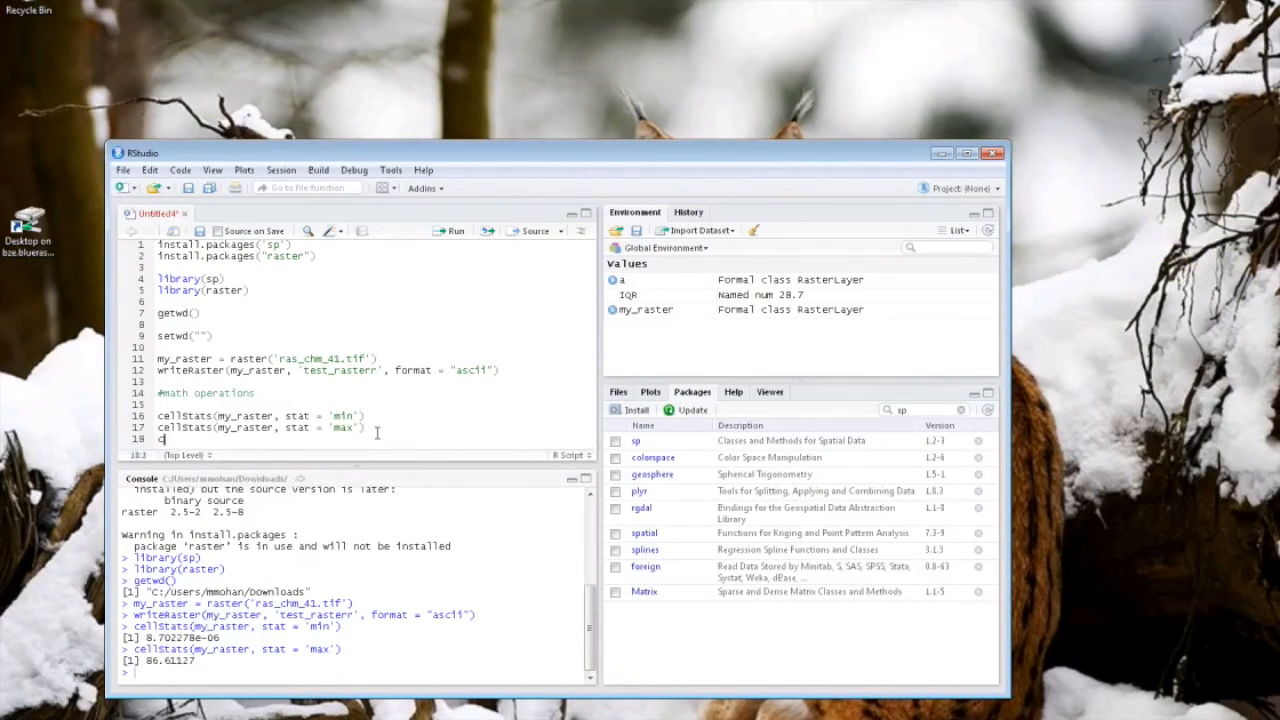
{"action": "type", "text": "ellStats("}
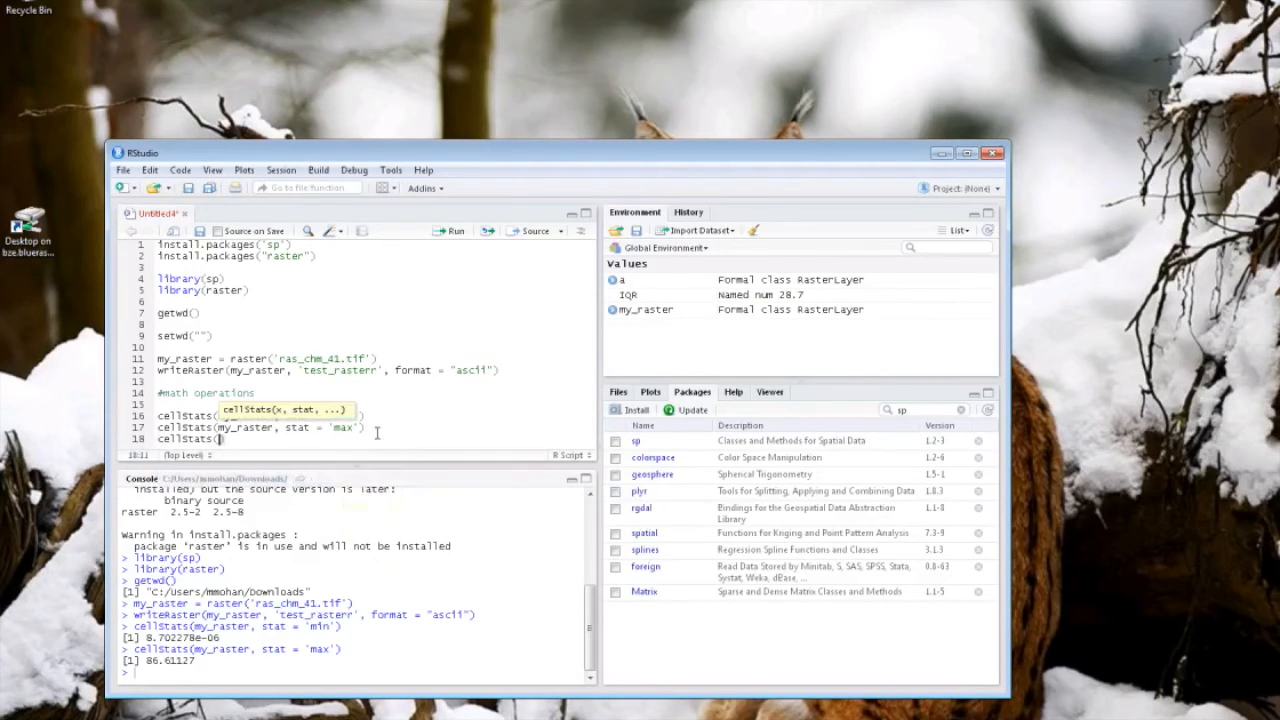
{"action": "type", "text": "my_raster, s"}
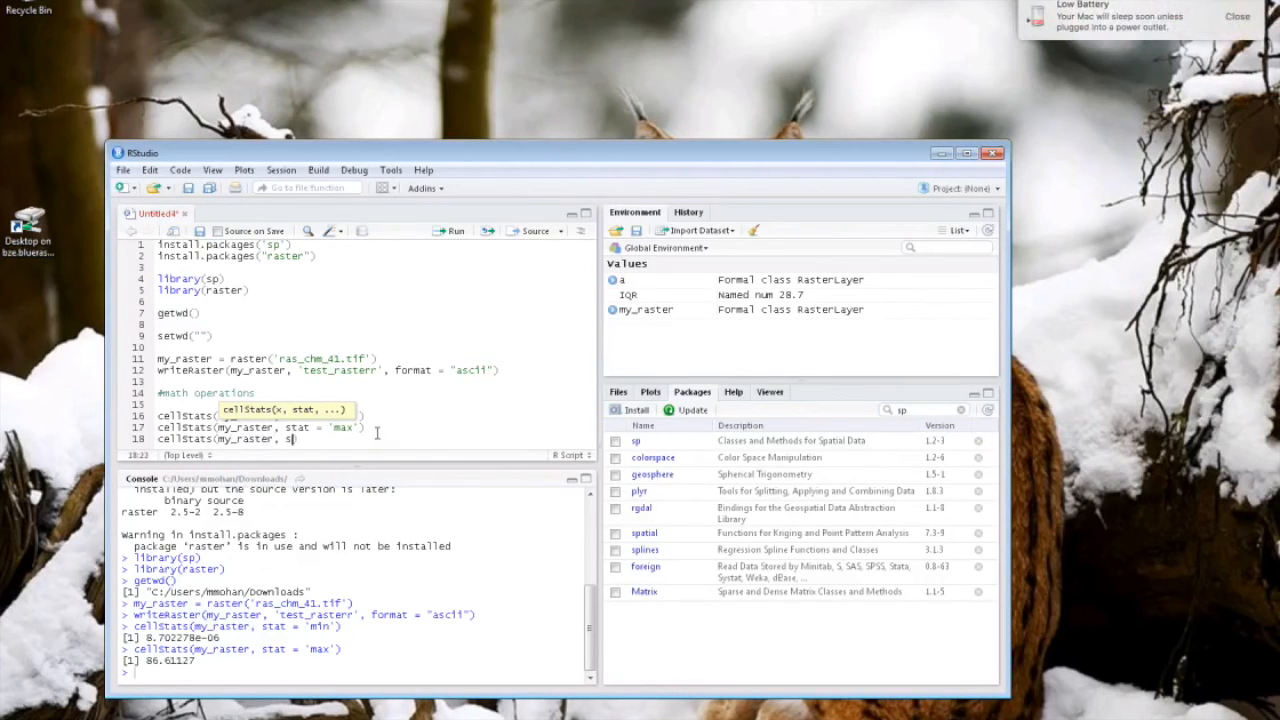
{"action": "type", "text": "tat ="}
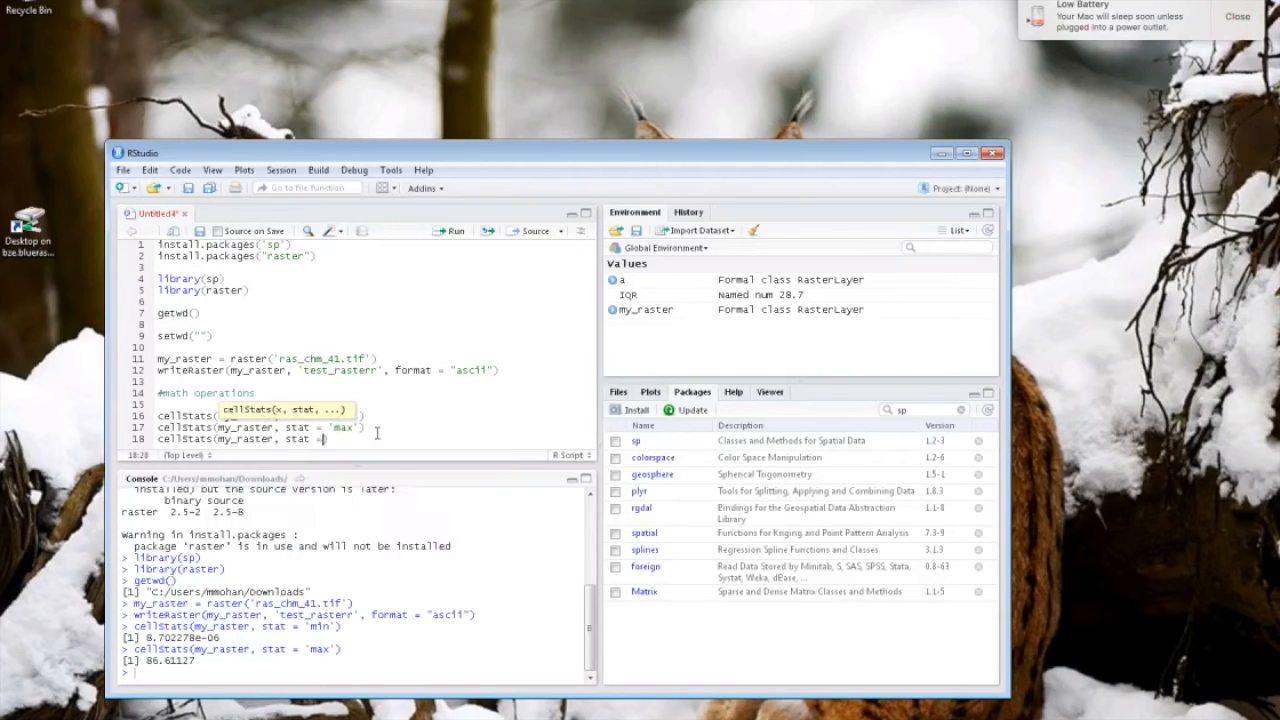
{"action": "type", "text": "''"}
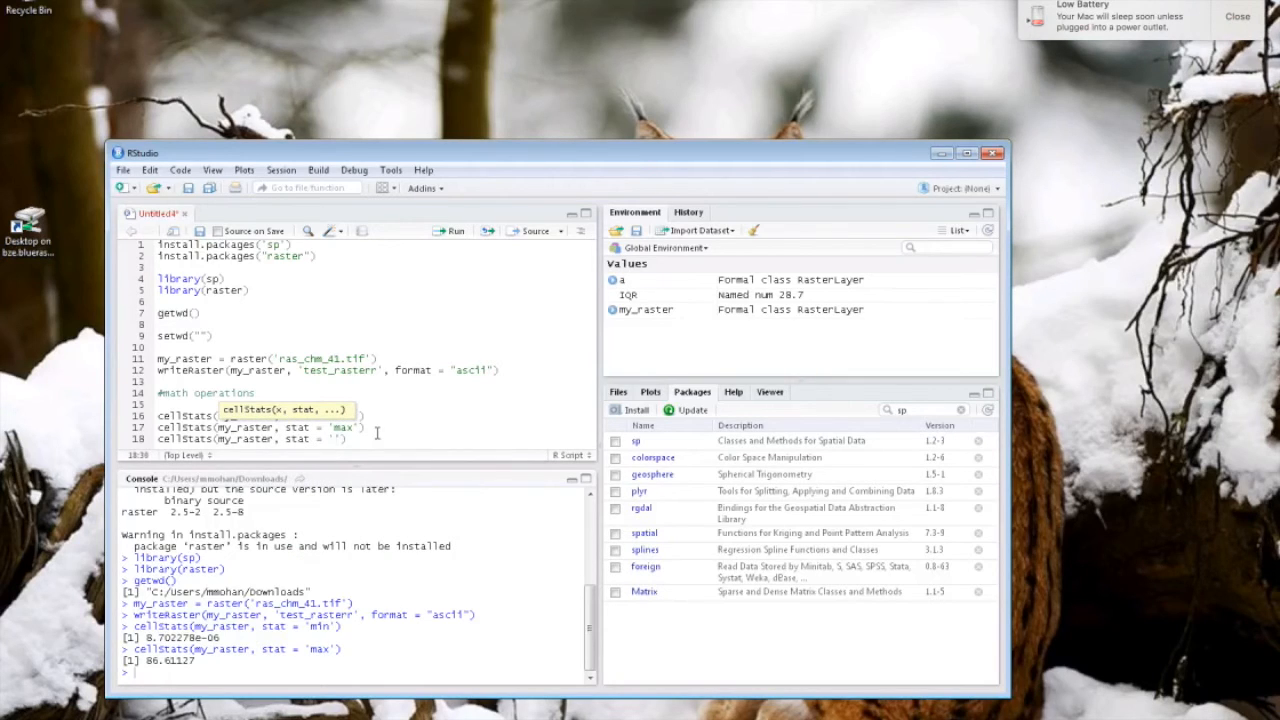
{"action": "type", "text": "mean"}
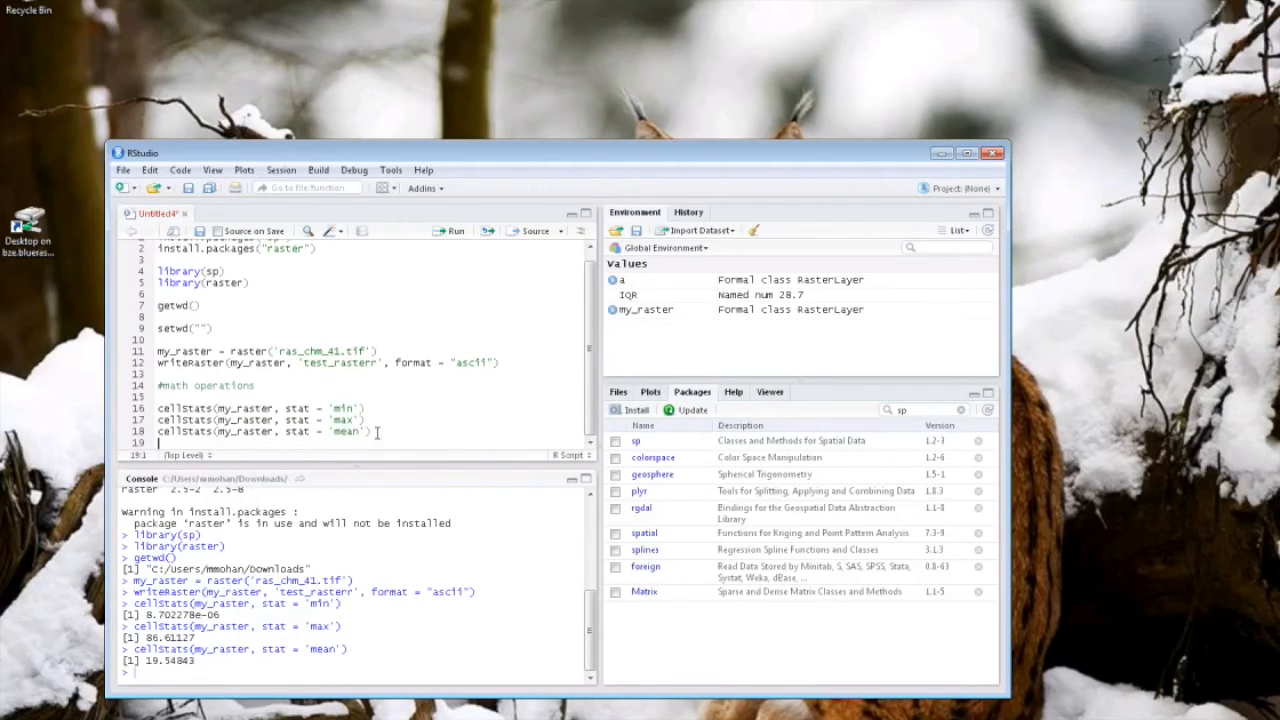
{"action": "type", "text": "#percentiles"}
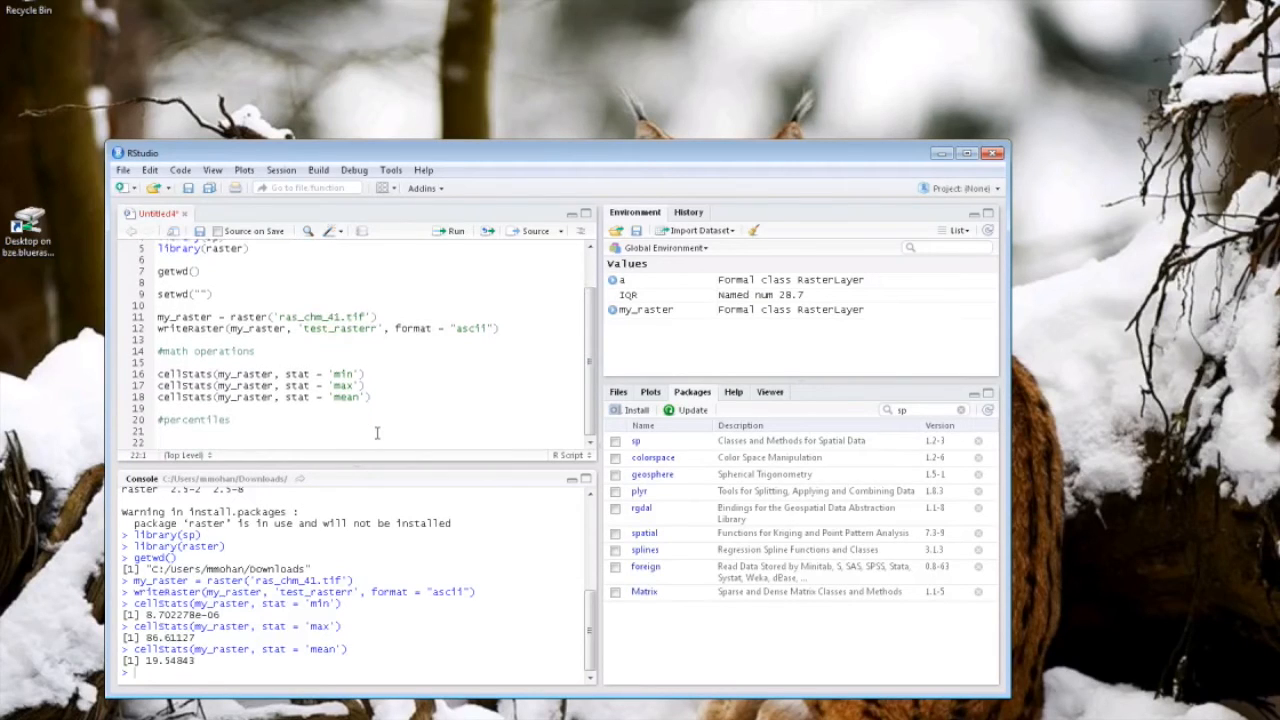
Run quantile(my_raster, 0.50), returning about 16.02.
{"action": "type", "text": "quantile()"}
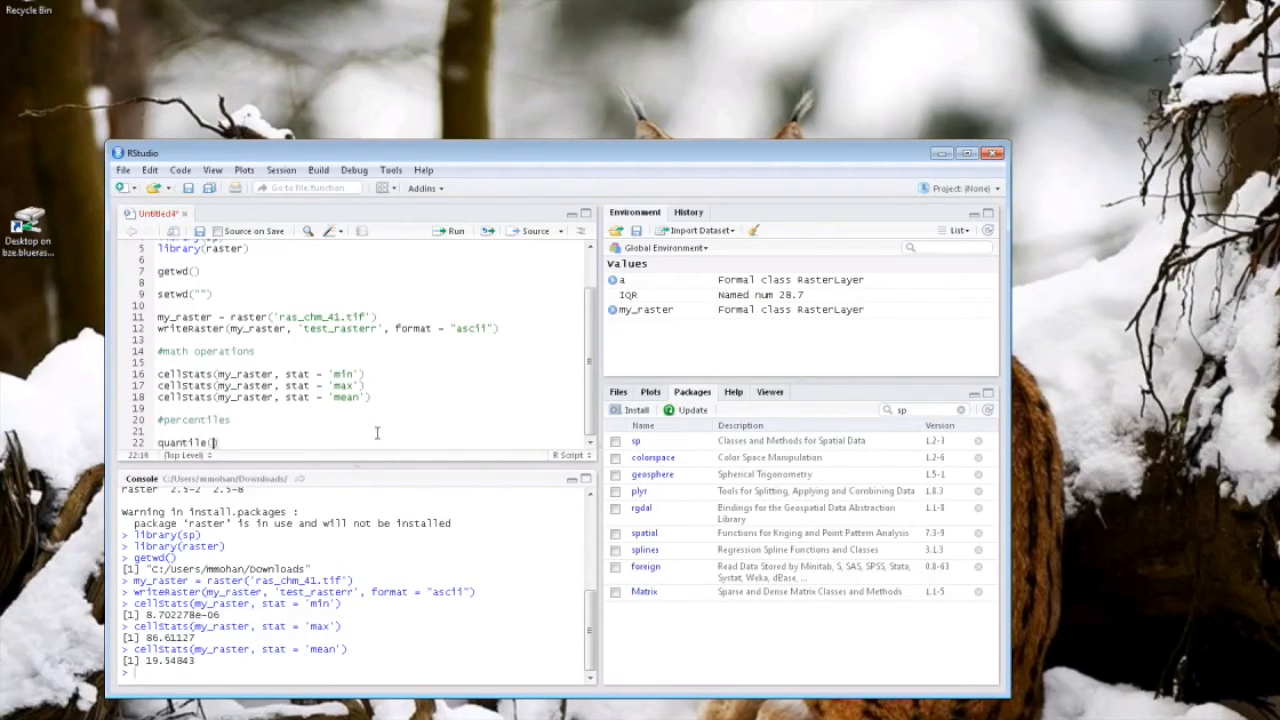
{"action": "type", "text": "my_raster, 0"}
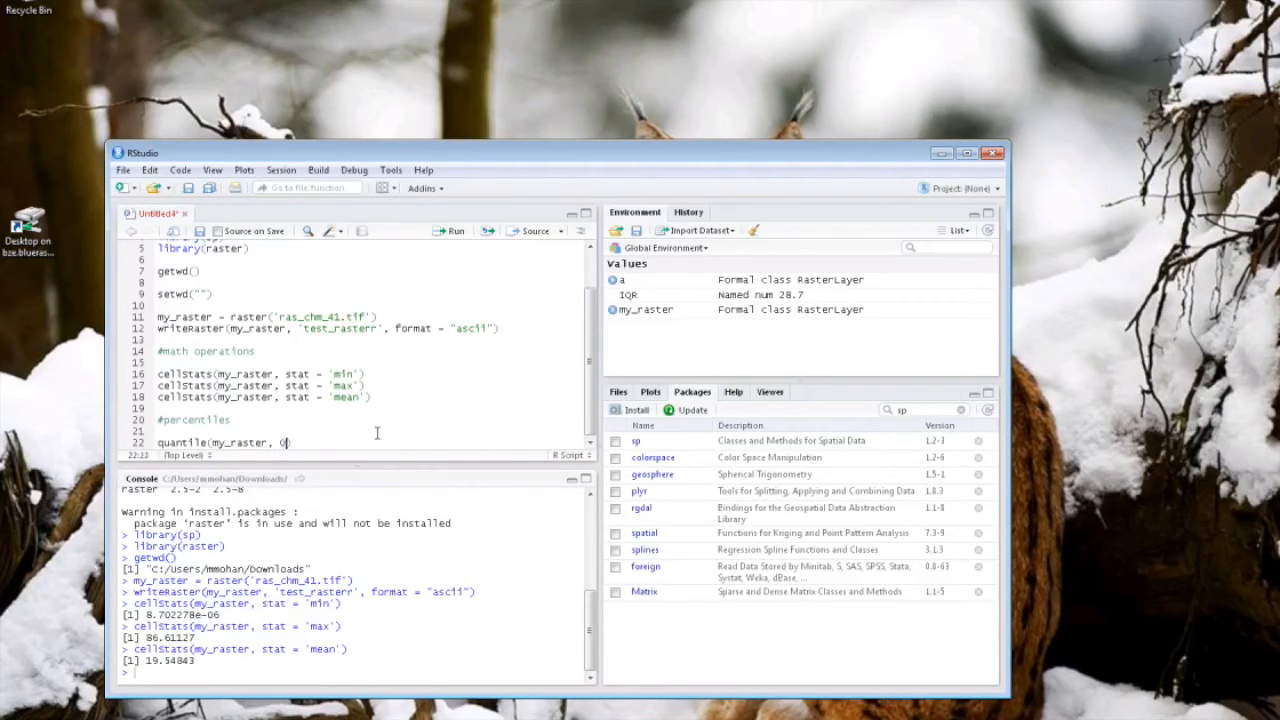
{"action": "type", "text": ".50)"}
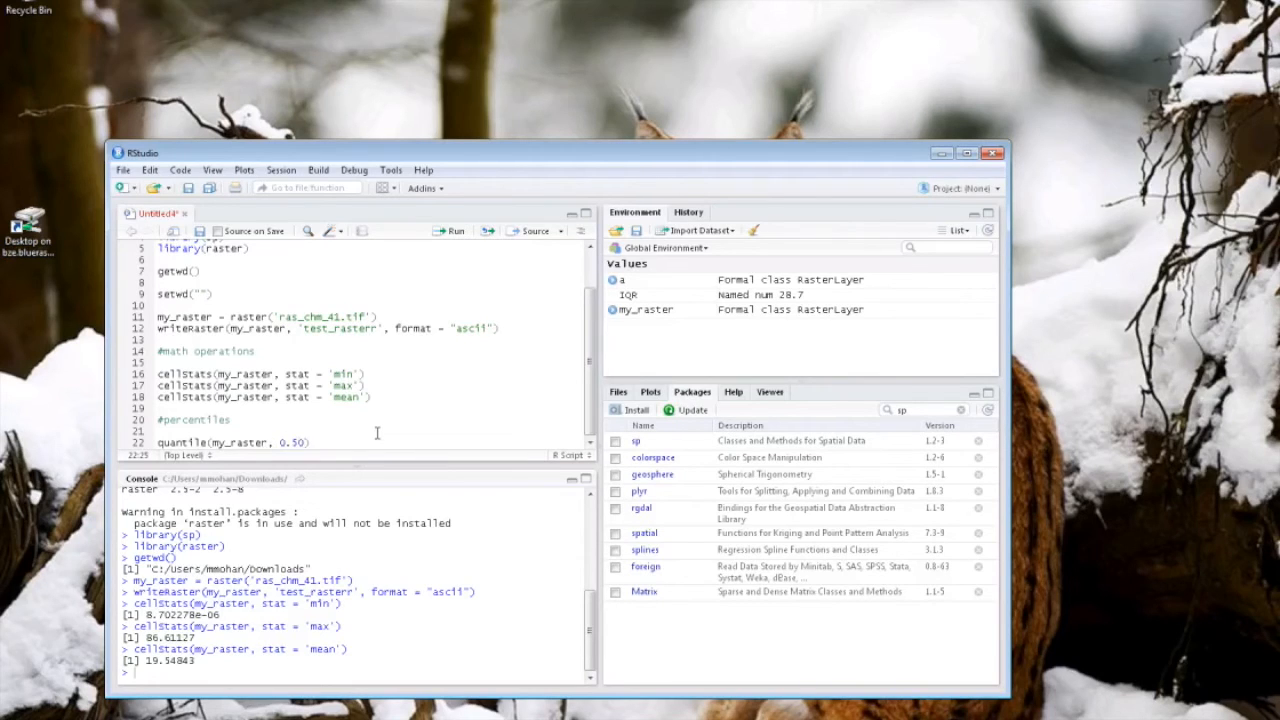
{"action": "key", "text": "Return"}
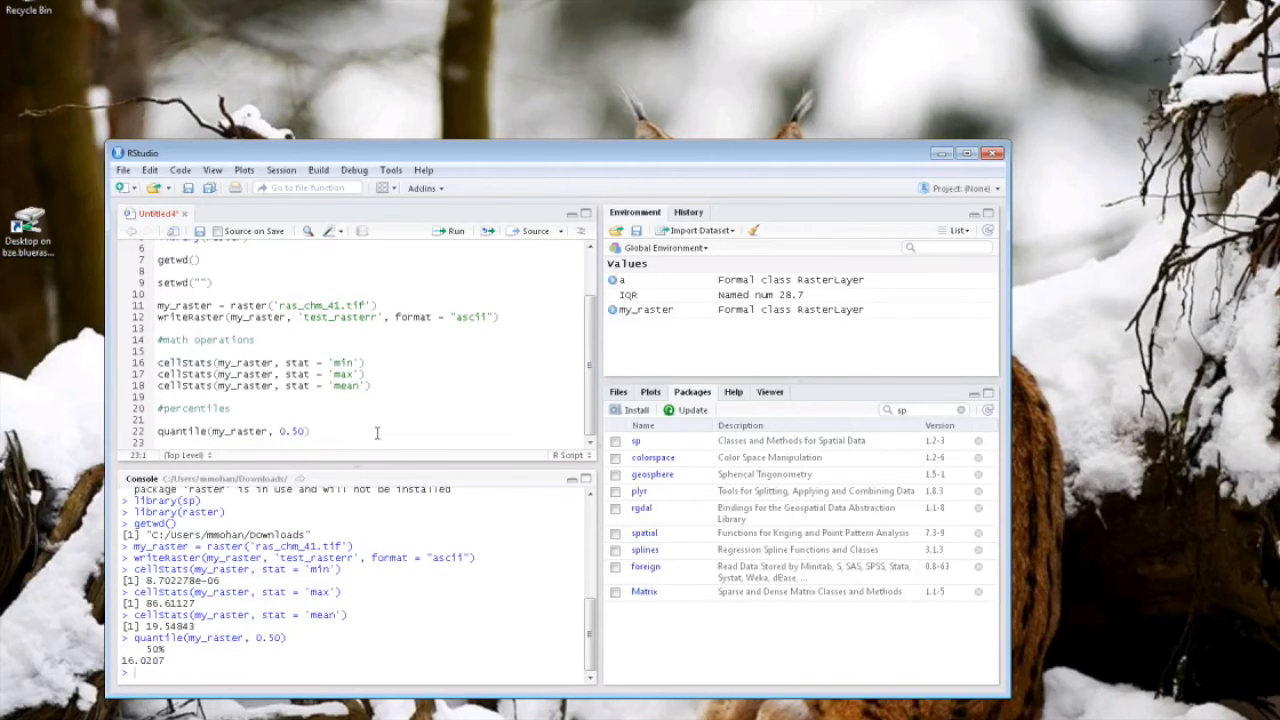
Run quantile(my_raster, 0.95), returning about 63.48, and begin the IQR line.
{"action": "type", "text": "quantile(my_raster, 0"}
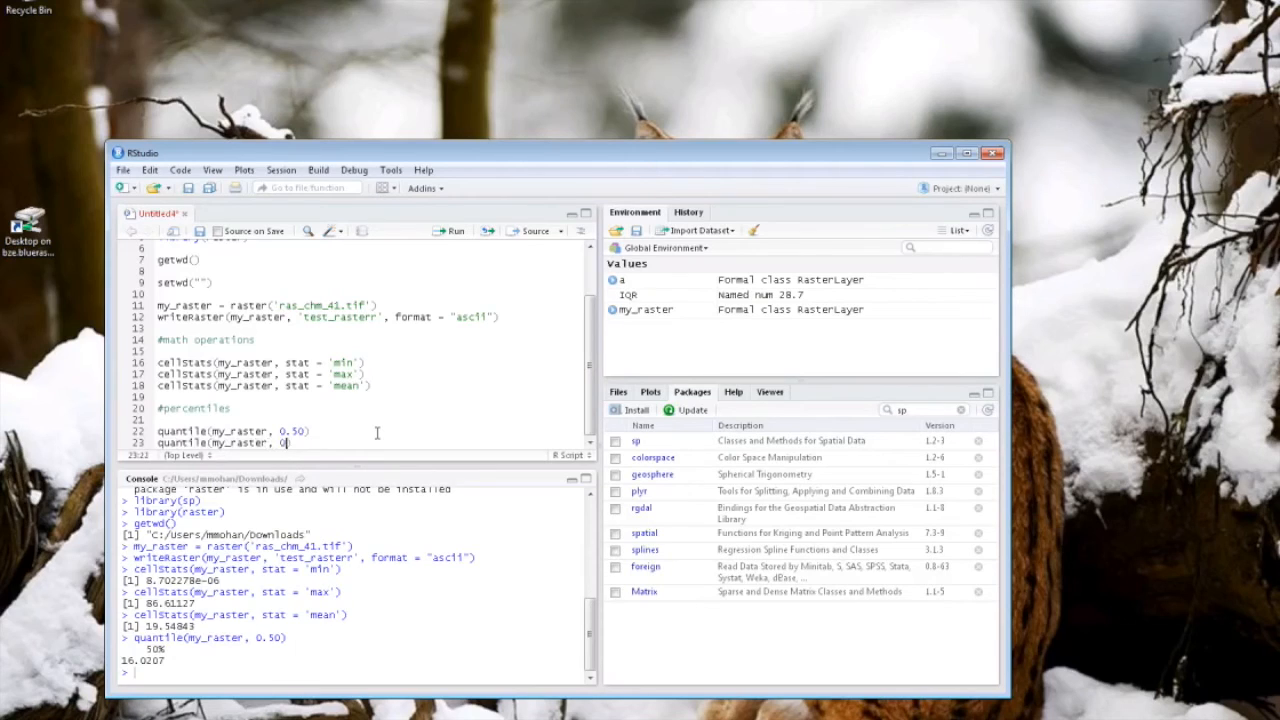
{"action": "type", "text": ".95"}
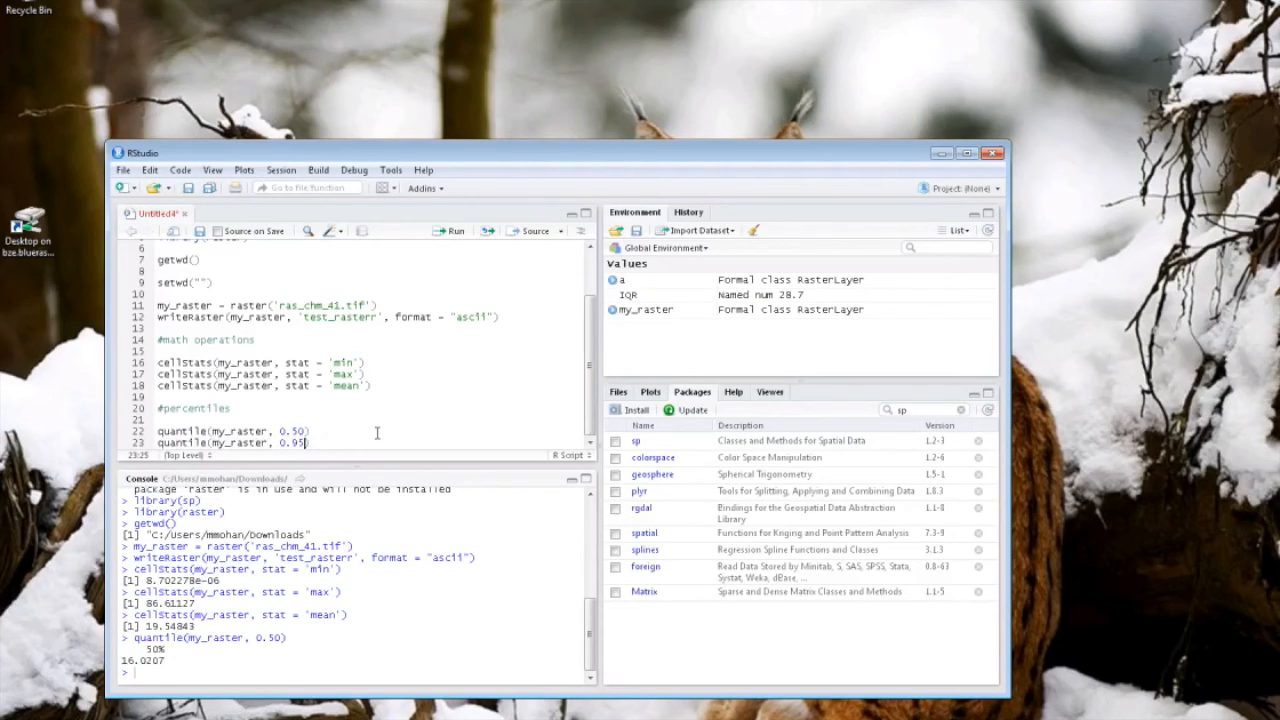
{"action": "key", "text": "Return"}
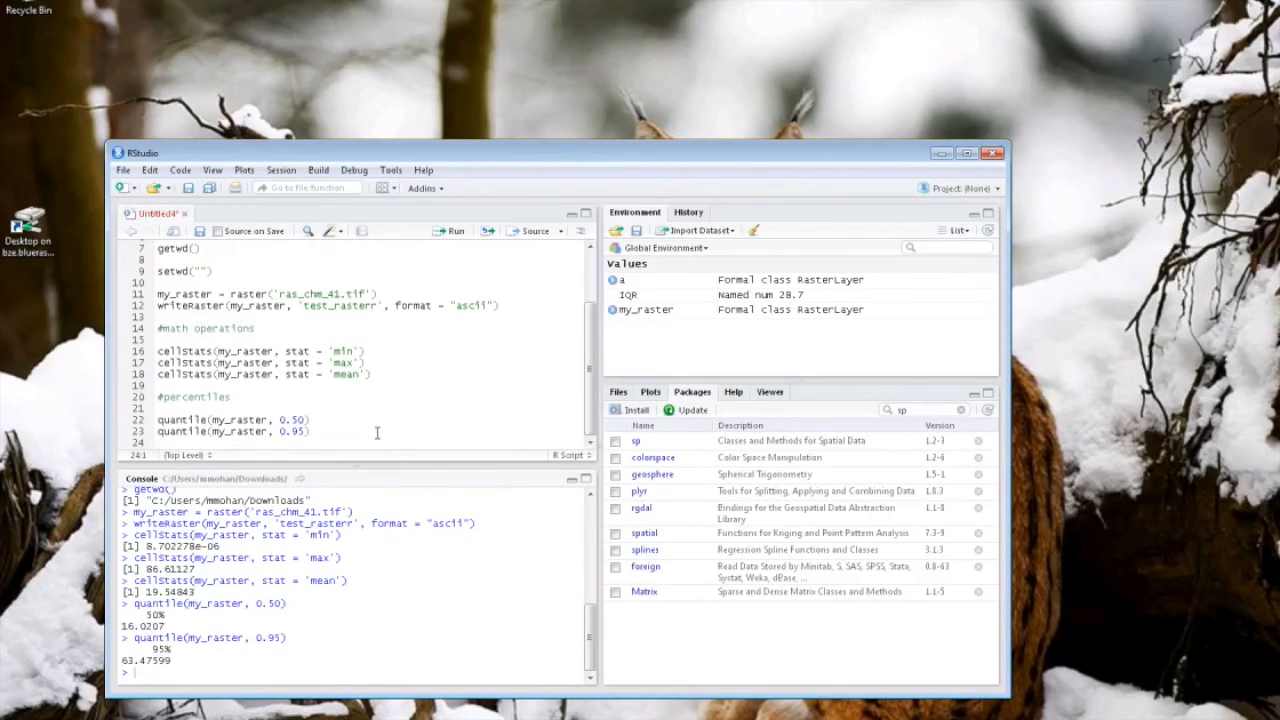
{"action": "type", "text": "IQ"}
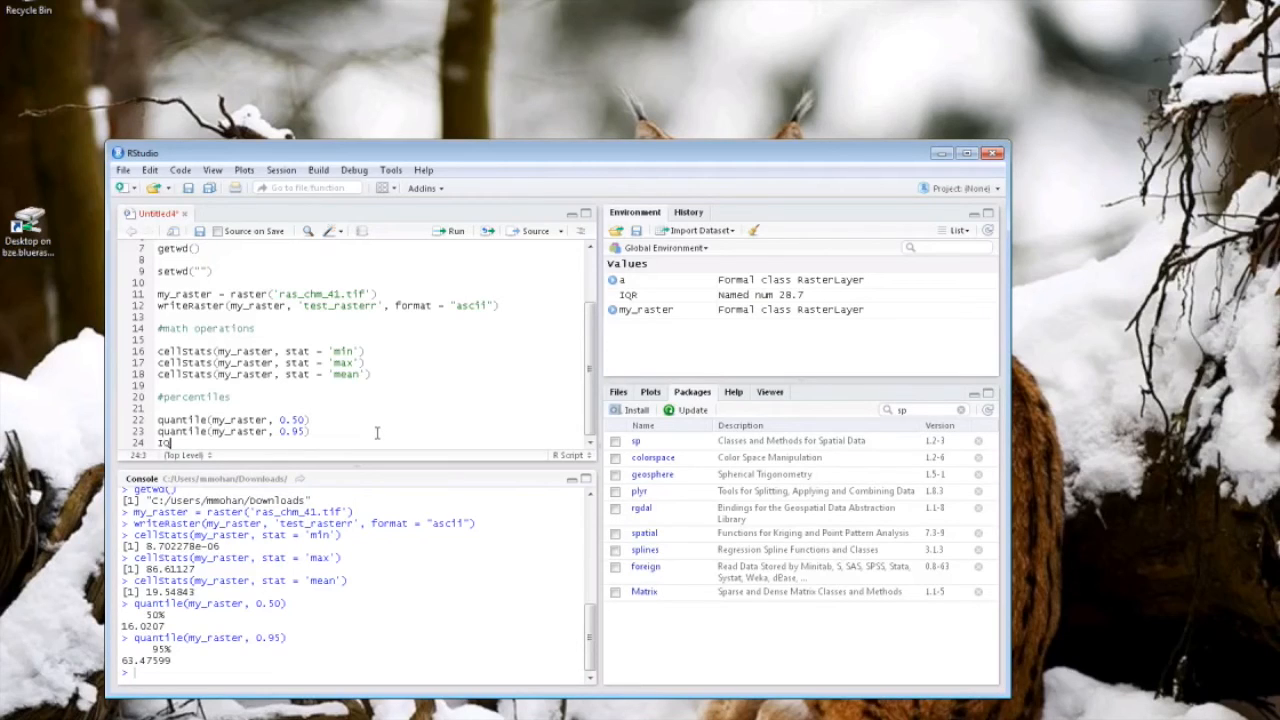
Write IQR = (quantile(my_raster, 0.75)-quantile(my_raster, 0.25)) and run it.
{"action": "type", "text": "R = ("}
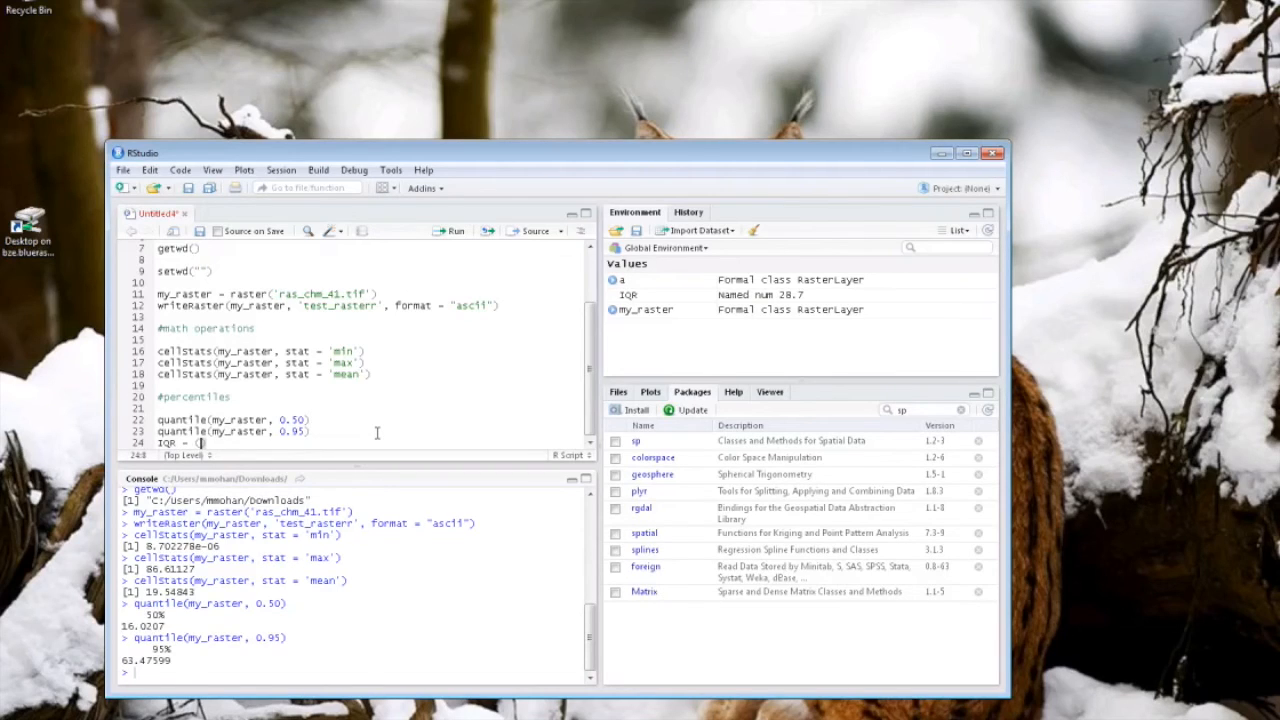
{"action": "type", "text": "quantile("}
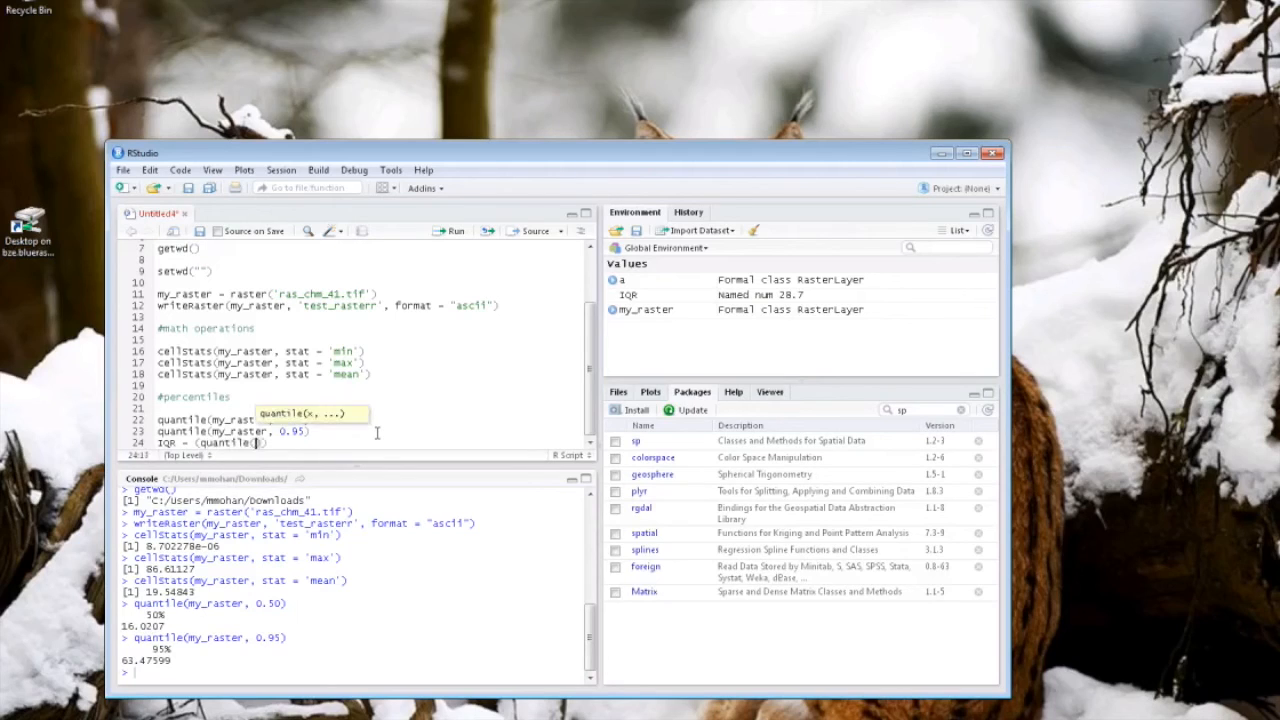
{"action": "type", "text": "my_raster, 0.75"}
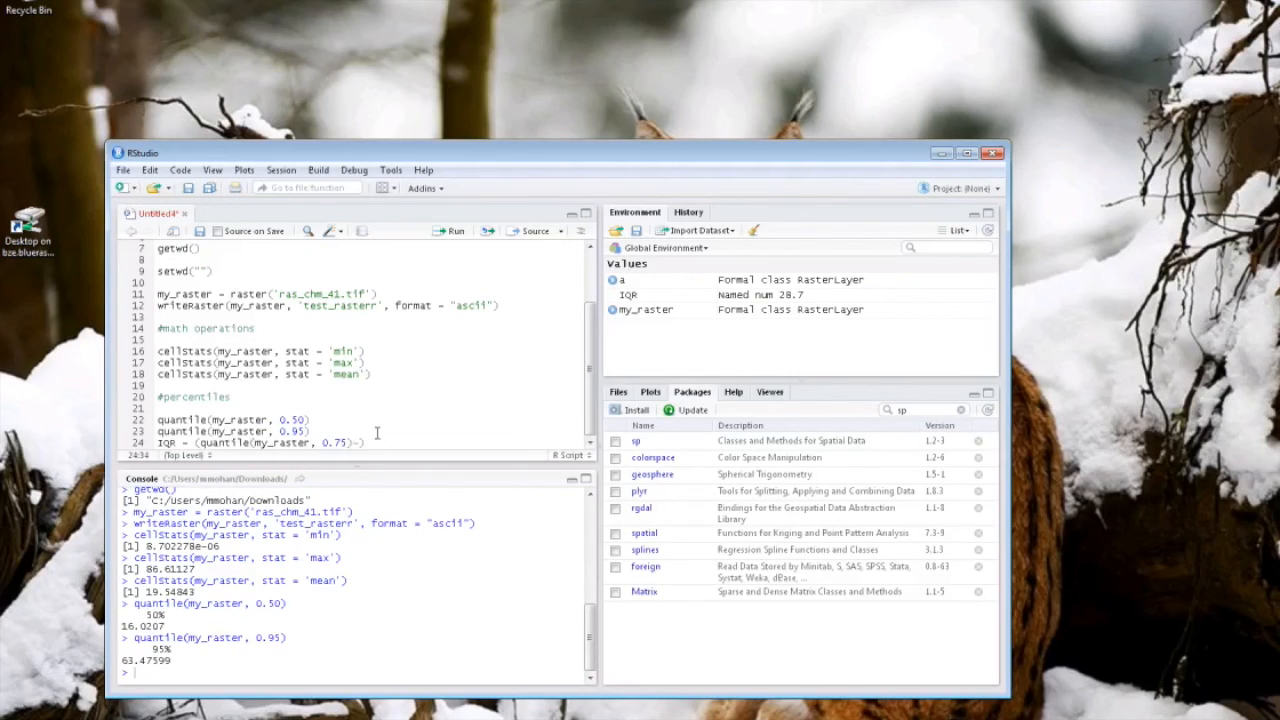
{"action": "type", "text": "quantile("}
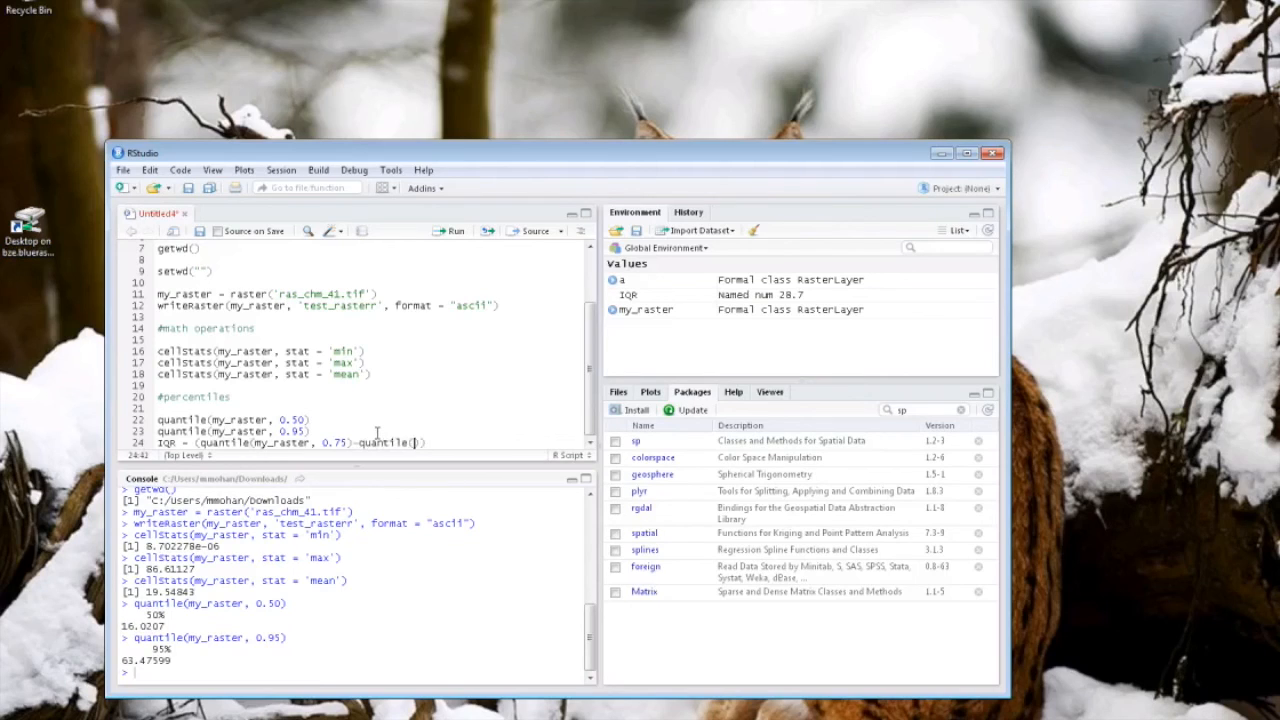
{"action": "type", "text": "my_raster,"}
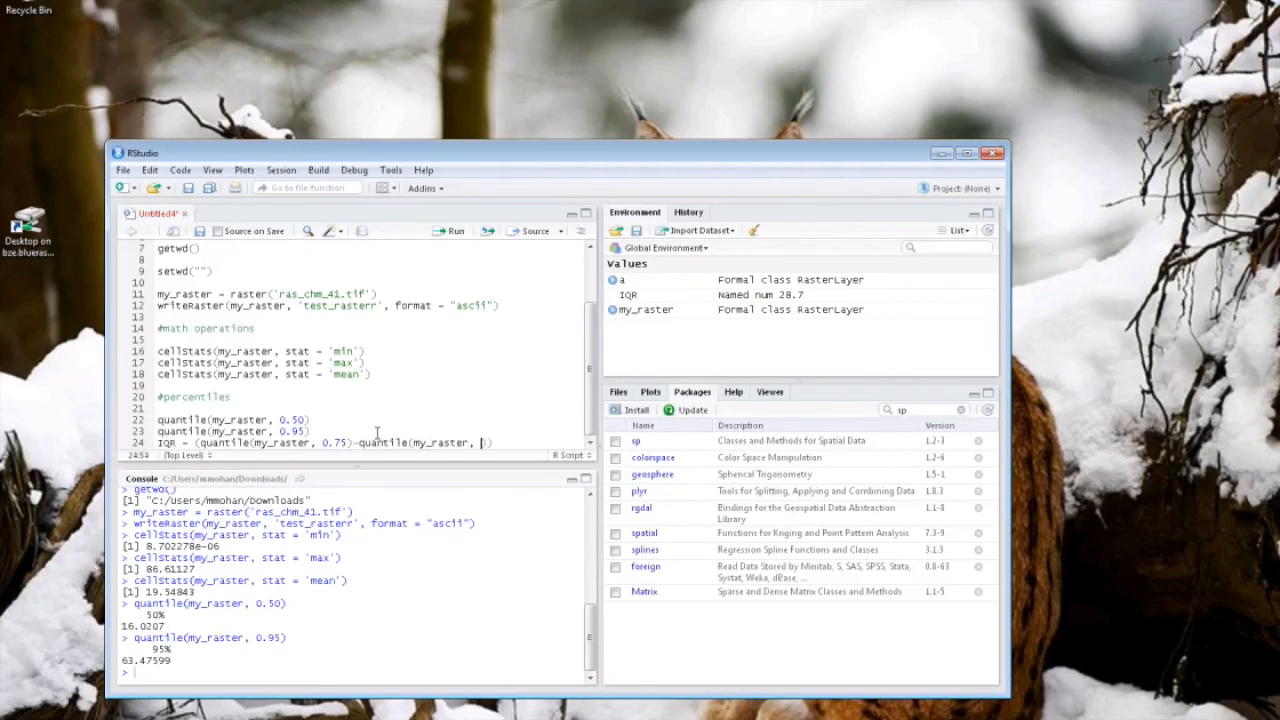
{"action": "type", "text": "0.3"}
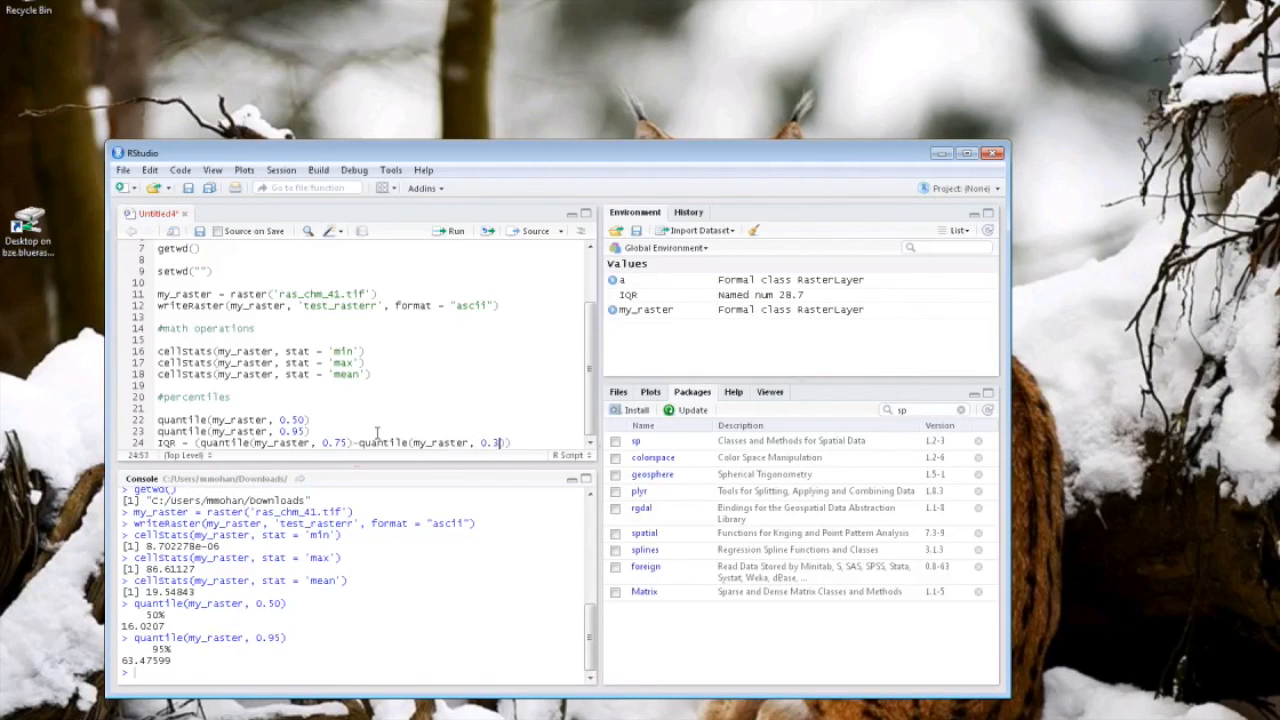
{"action": "type", "text": "5"}
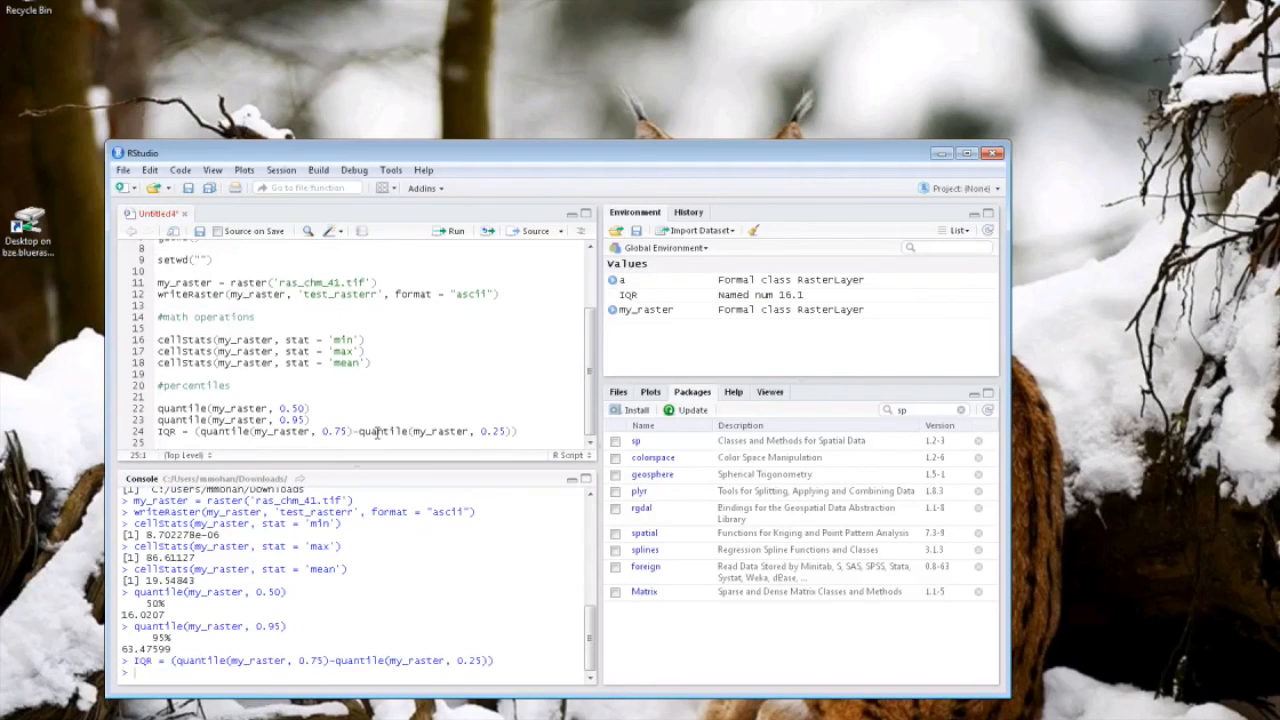
Print IQR in the console, giving about 16.07.
{"action": "type", "text": "IQR"}
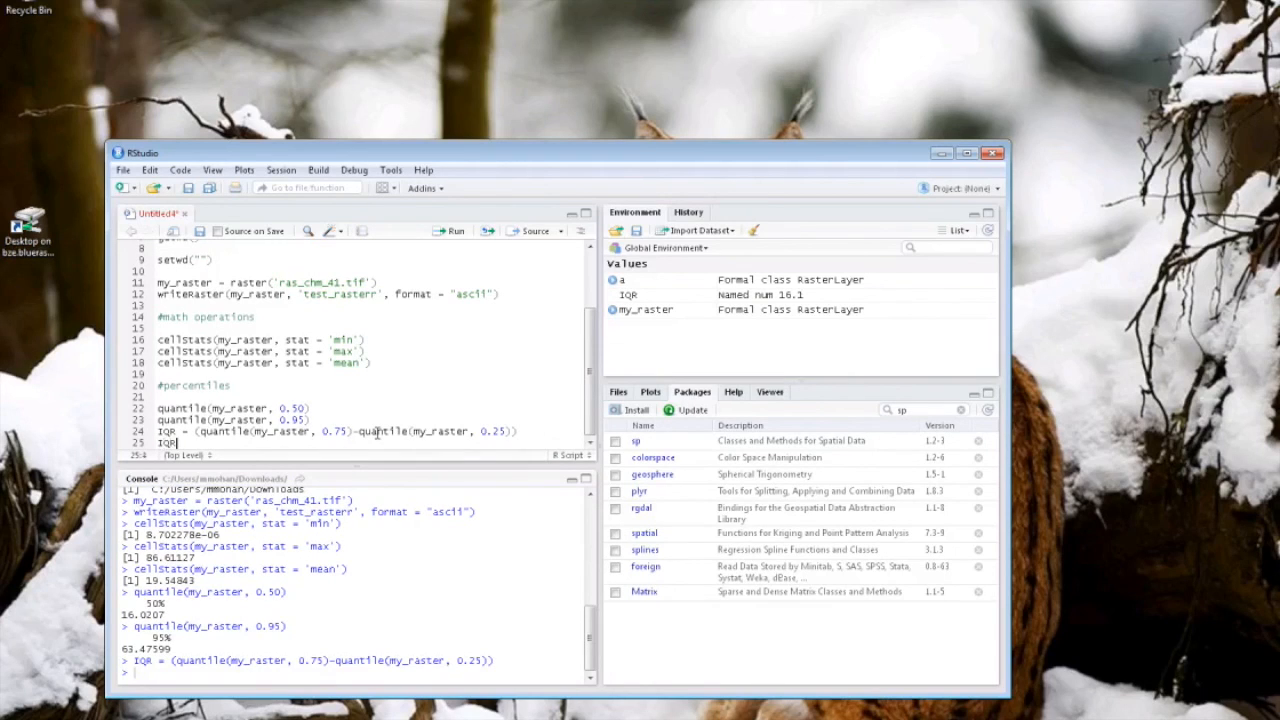
{"action": "key", "text": "Enter"}
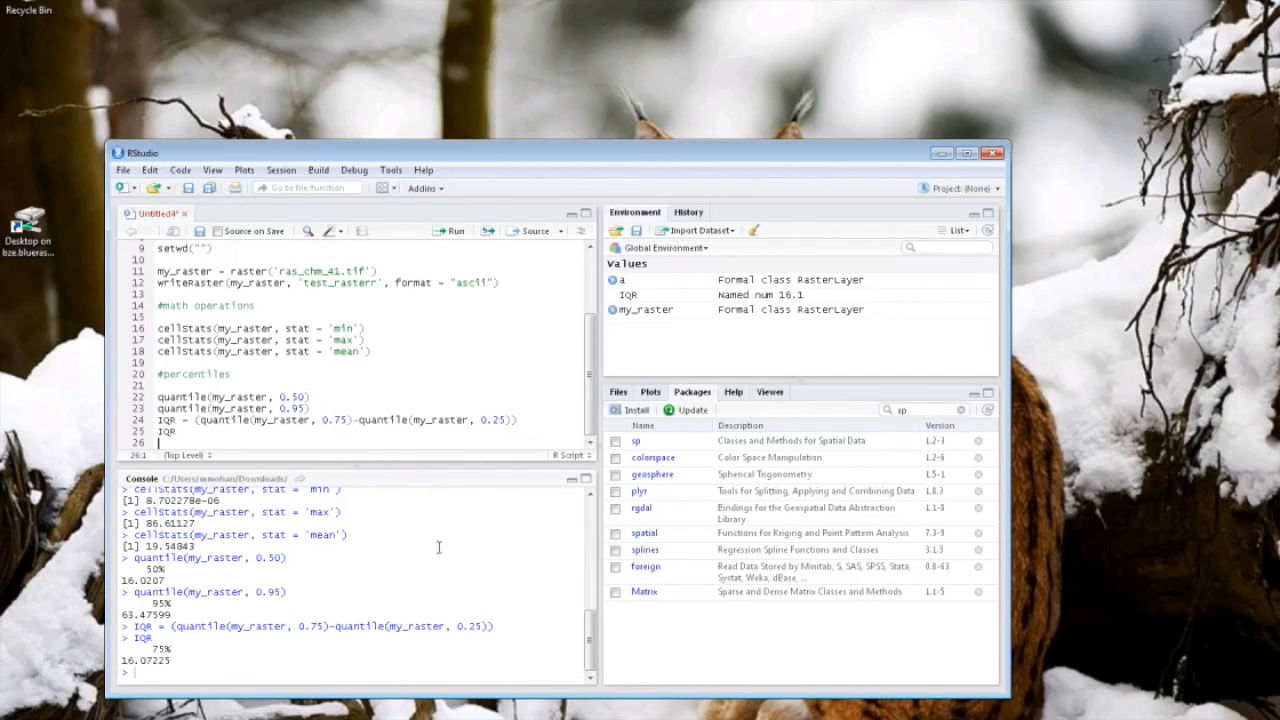
{"action": "mouse_move", "coordinate": [464, 600]}
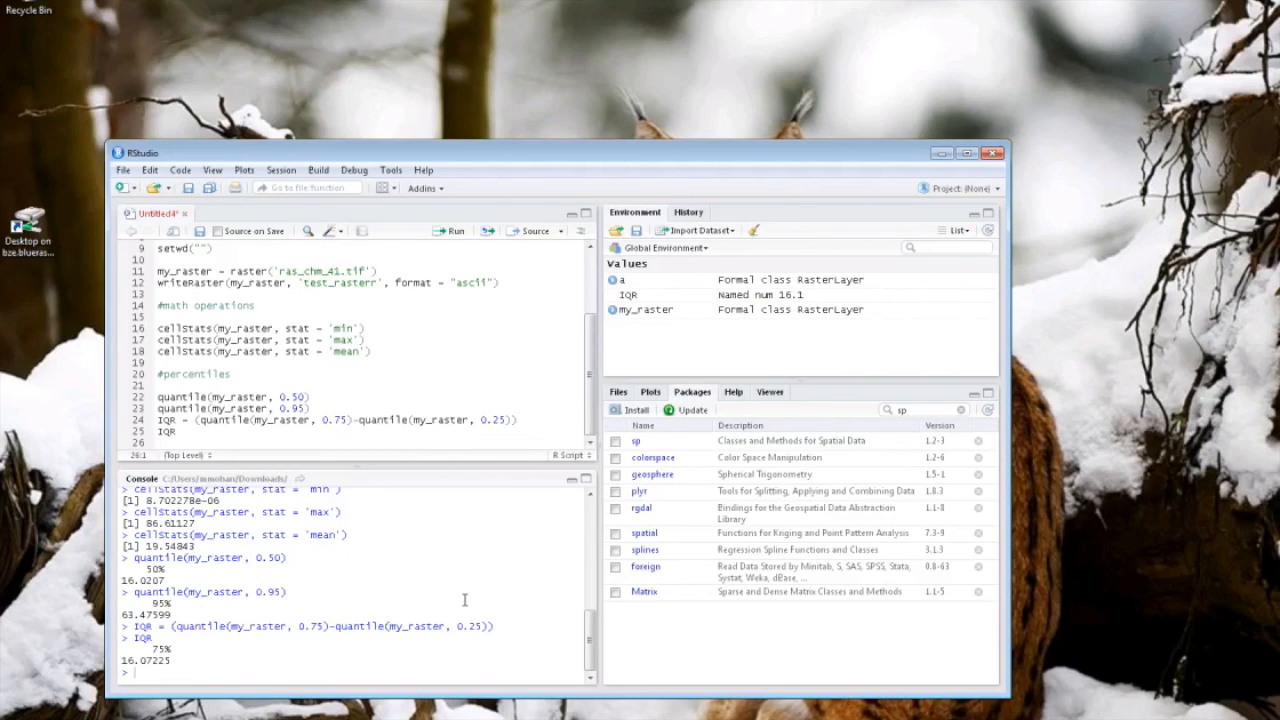